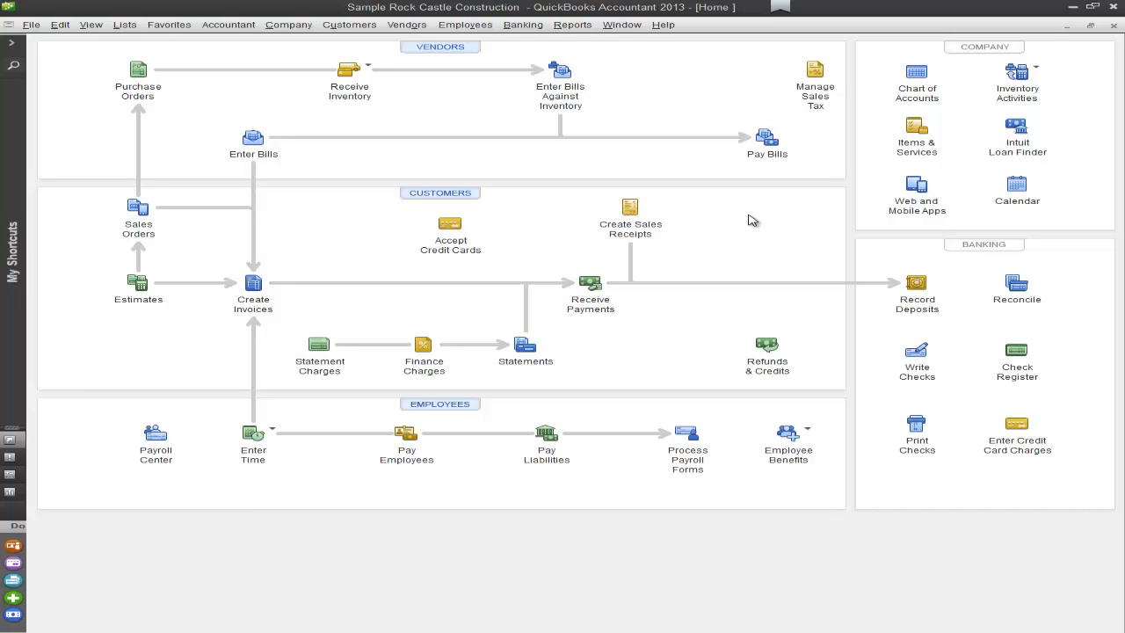
pyautogui.moveTo(916, 77)
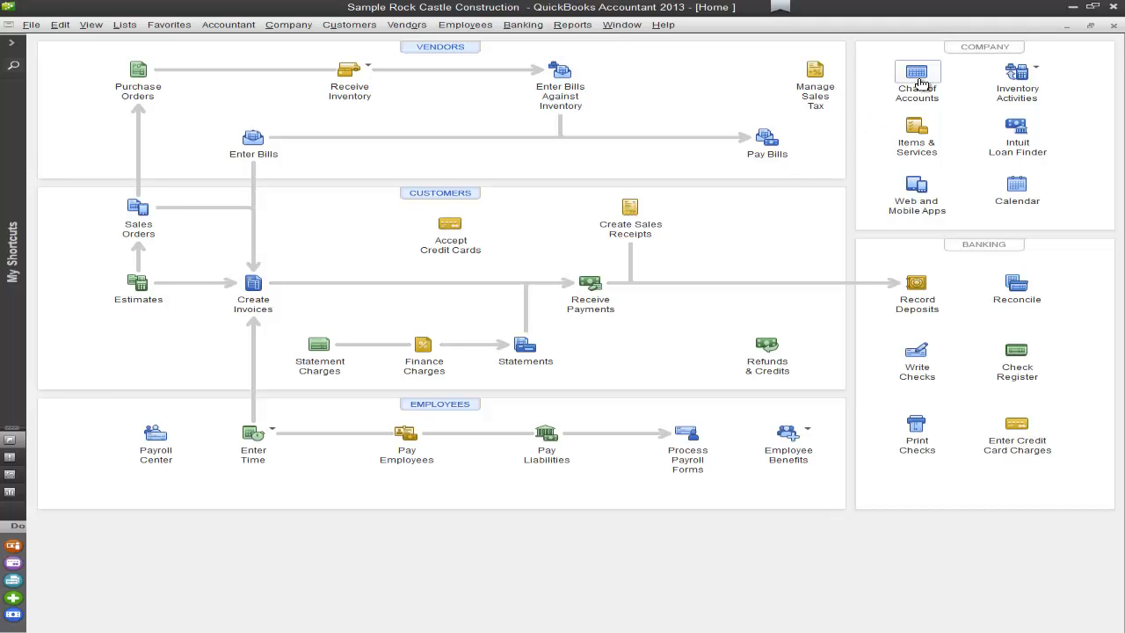
# Open the Chart of Accounts and bring up the 10100 Checking register
pyautogui.click(915, 77)
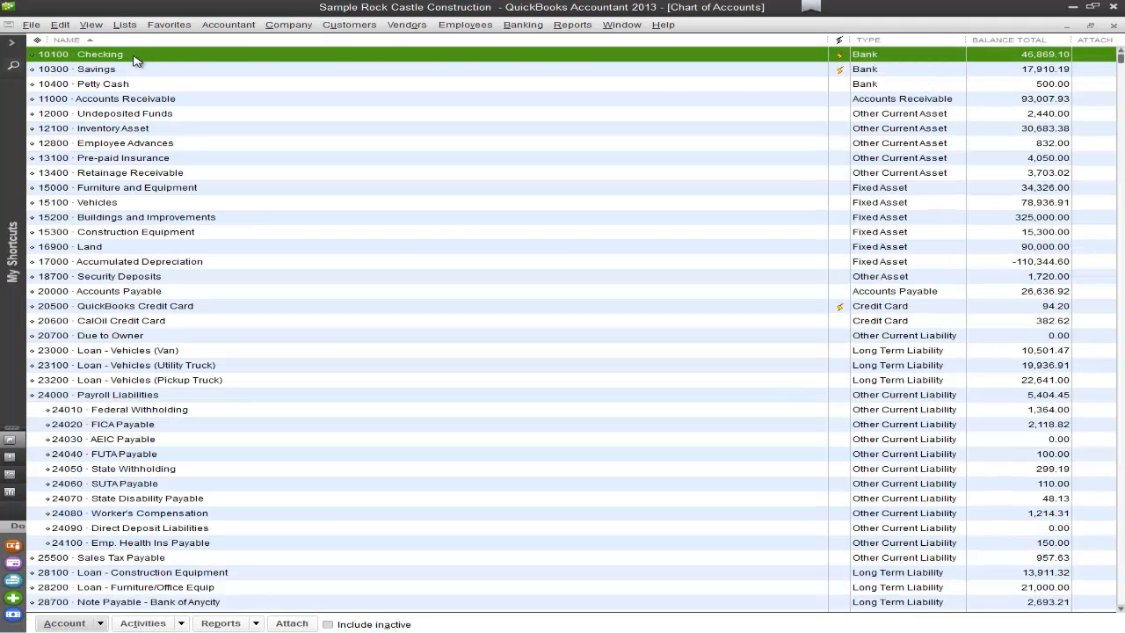
pyautogui.doubleClick(99, 54)
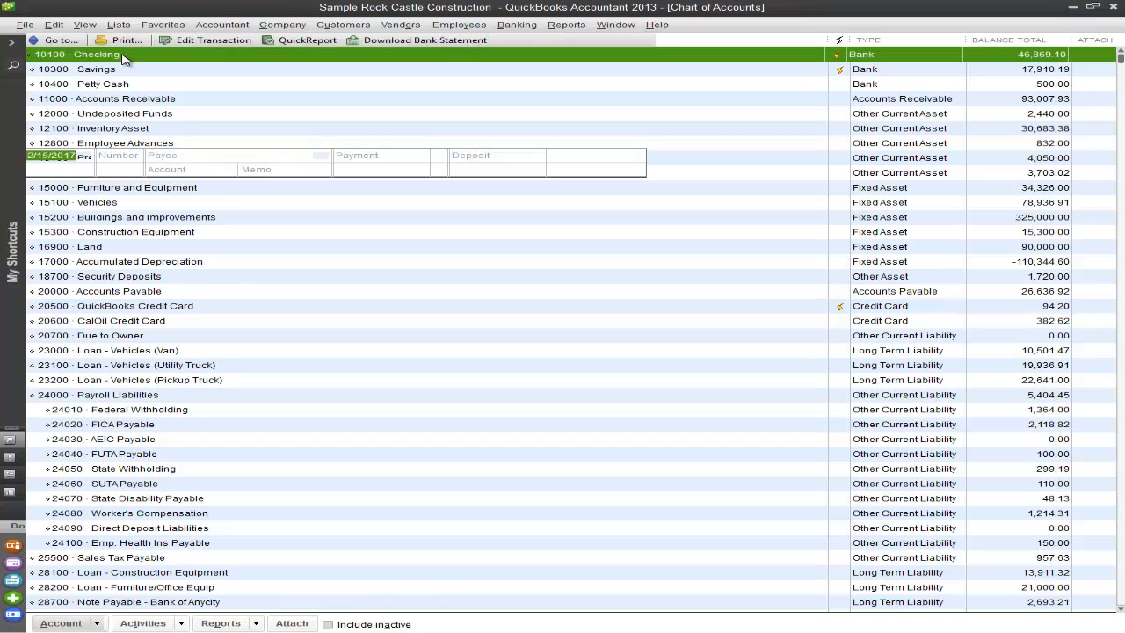
pyautogui.doubleClick(83, 54)
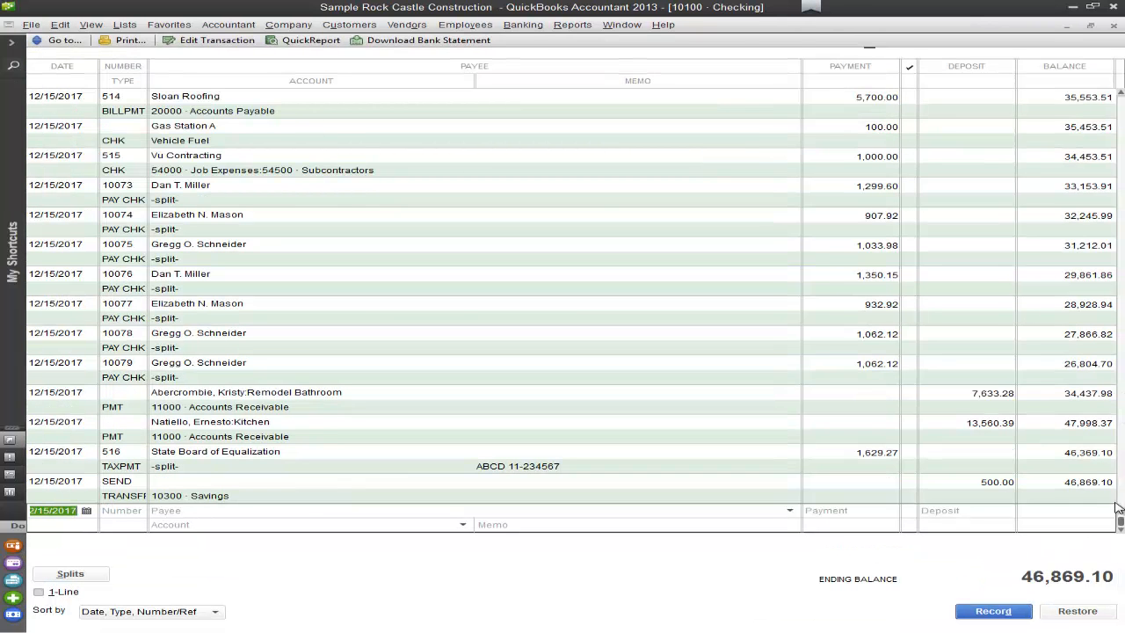
pyautogui.scroll(3)
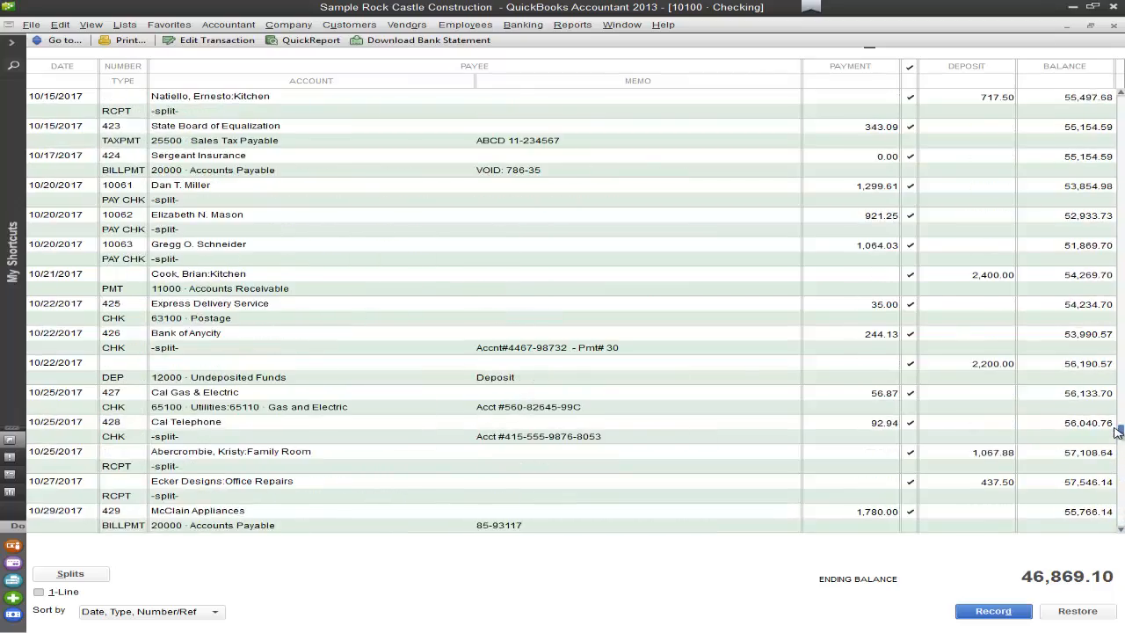
pyautogui.scroll(-3)
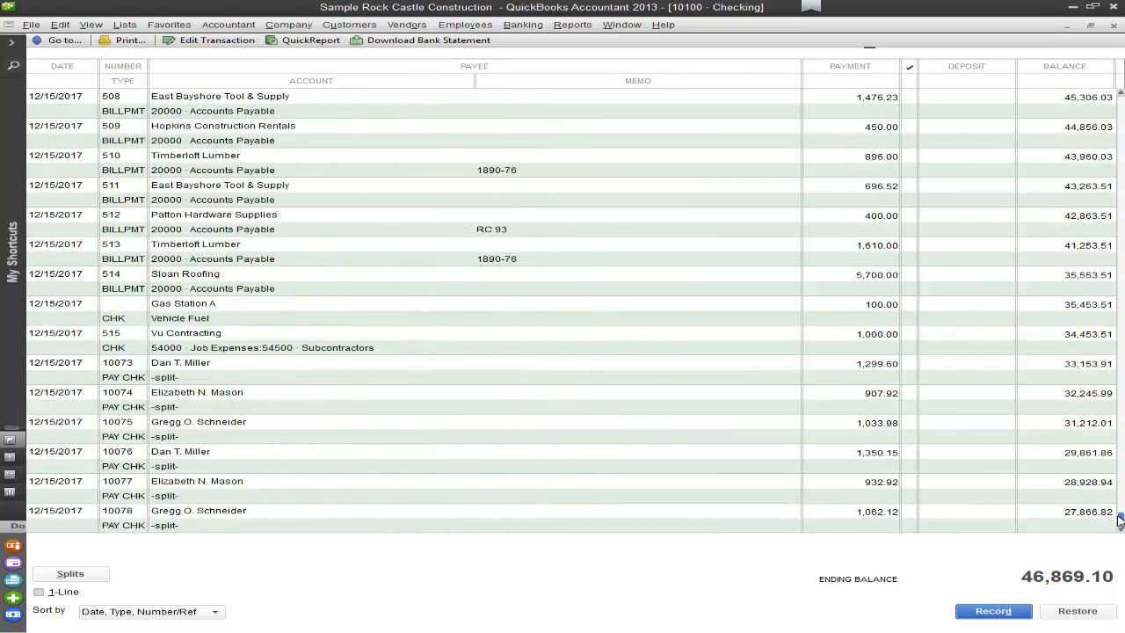
pyautogui.scroll(-3)
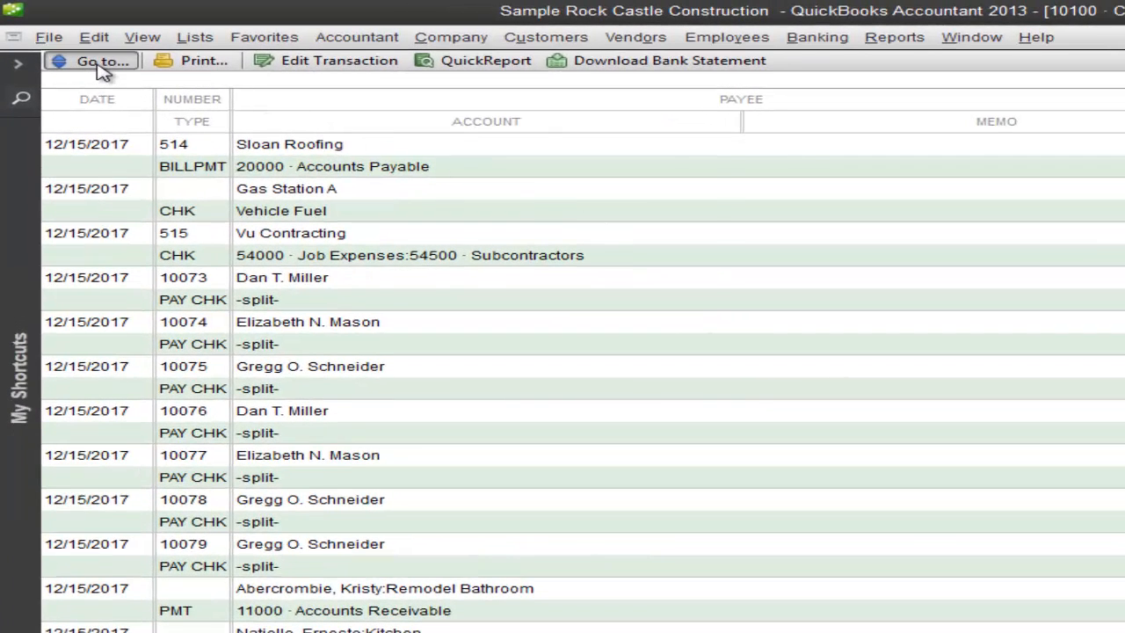
# Use Go To by Payee/Name 'Sloan Roofing' to reach the 03/20/2017 payment
pyautogui.click(91, 60)
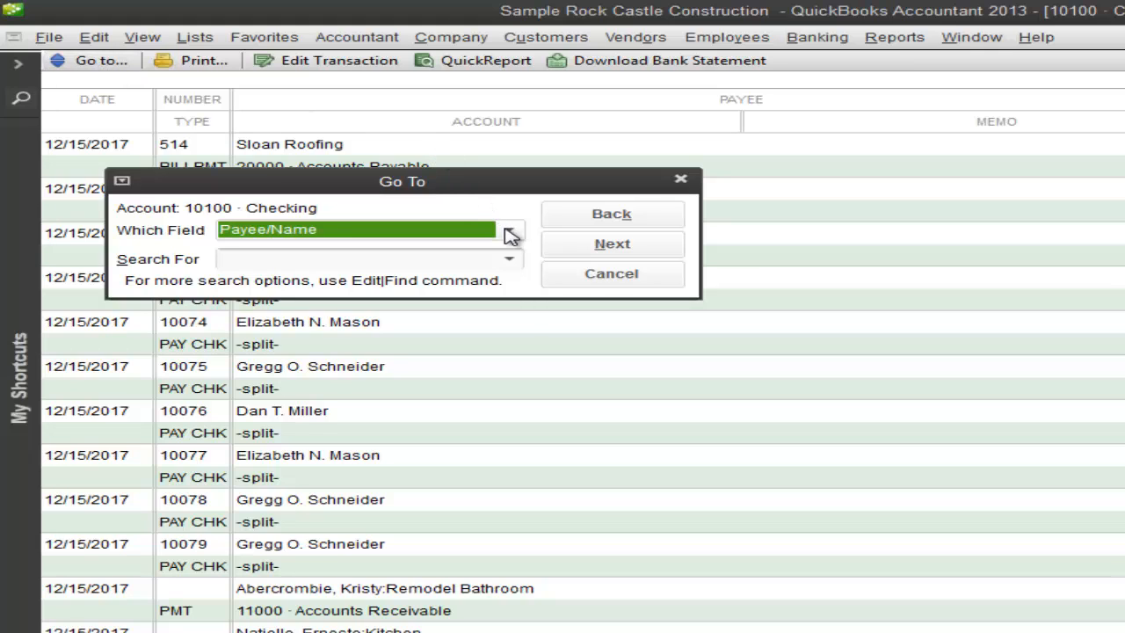
pyautogui.click(510, 229)
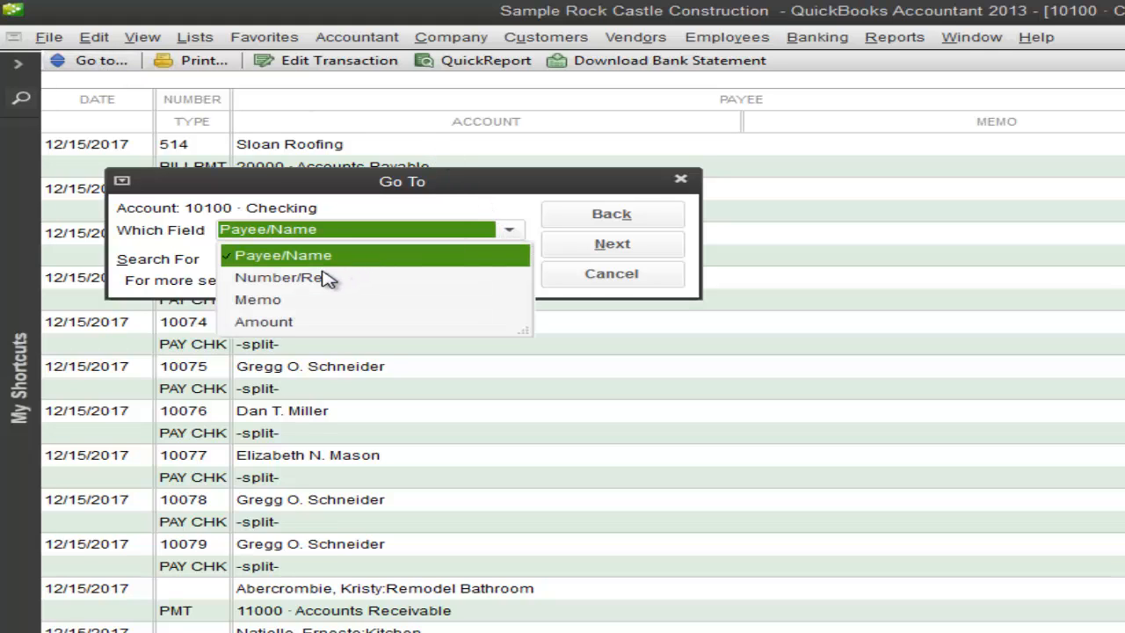
pyautogui.moveTo(319, 325)
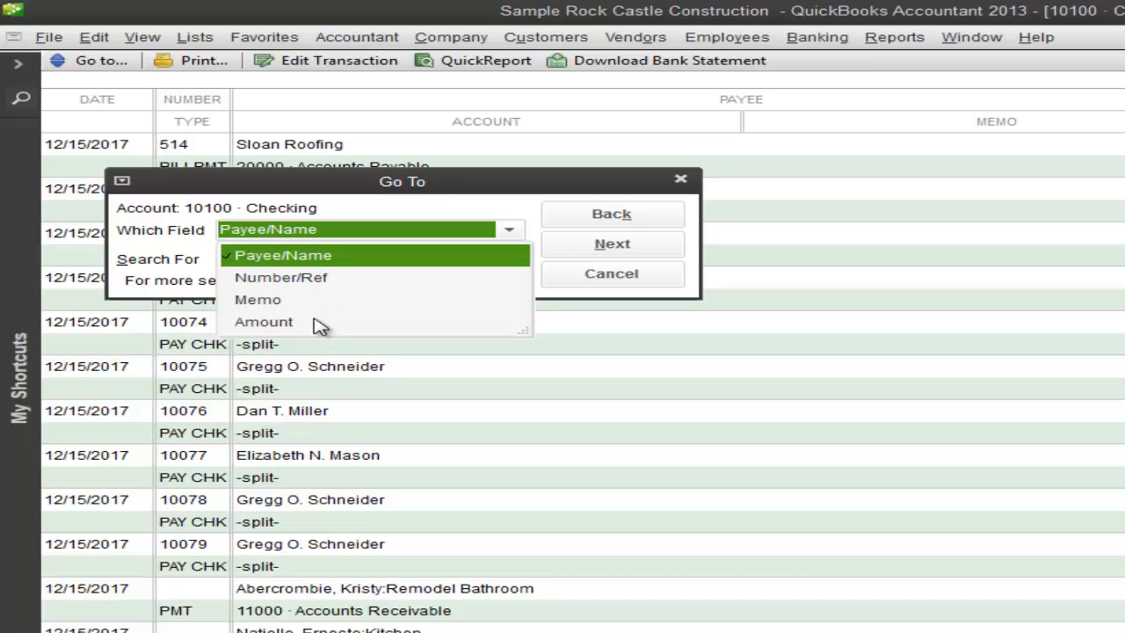
pyautogui.moveTo(350, 259)
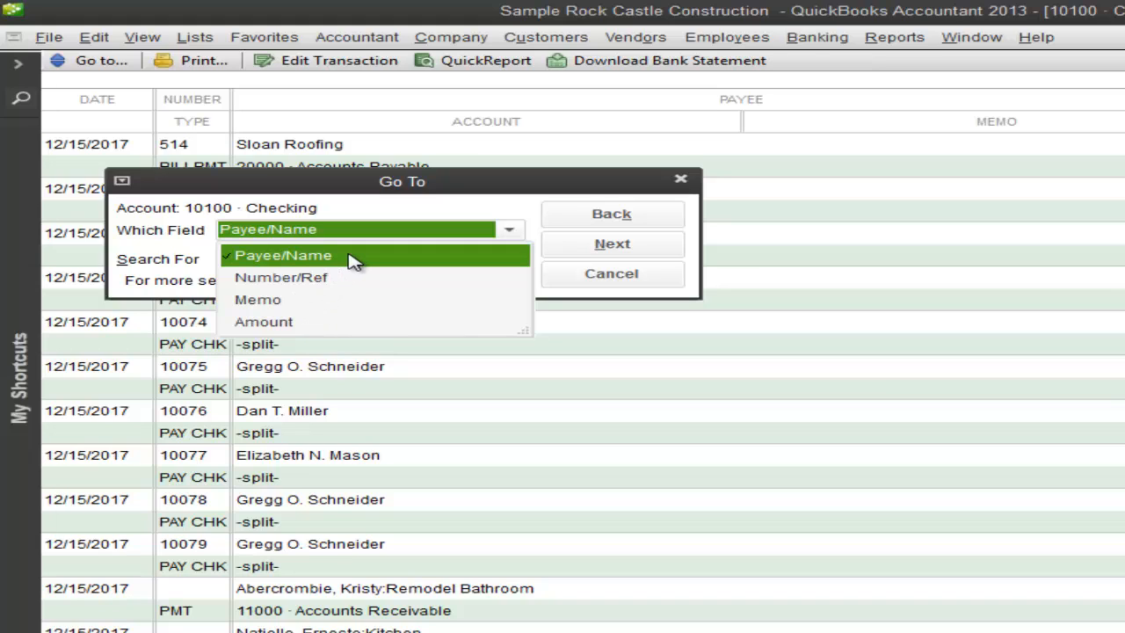
pyautogui.click(283, 255)
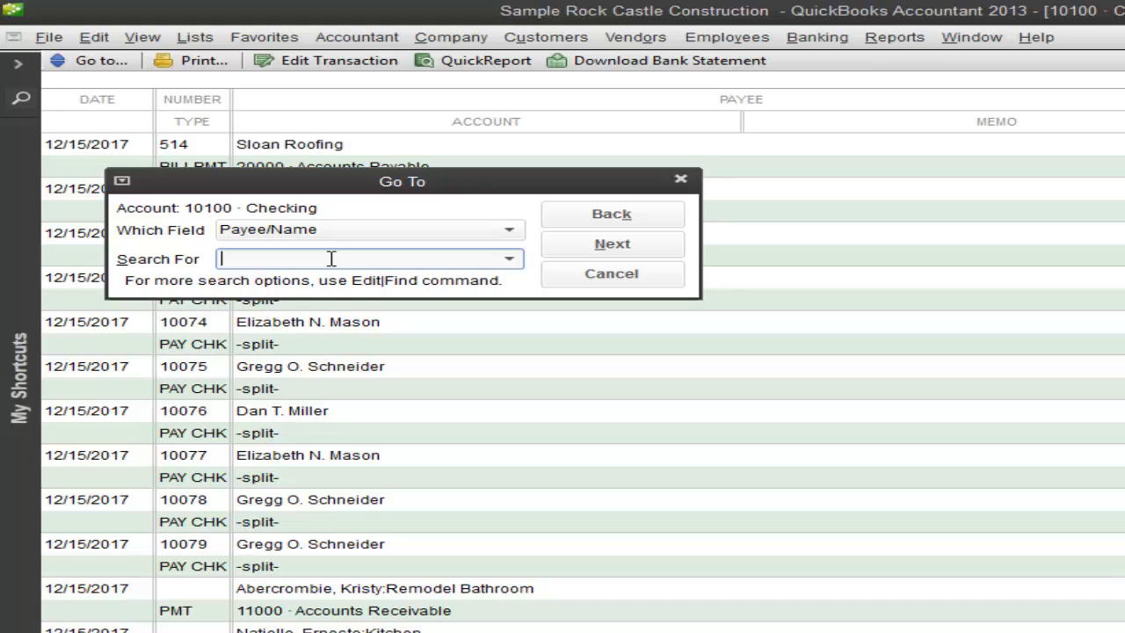
pyautogui.write('Sloan Roofing')
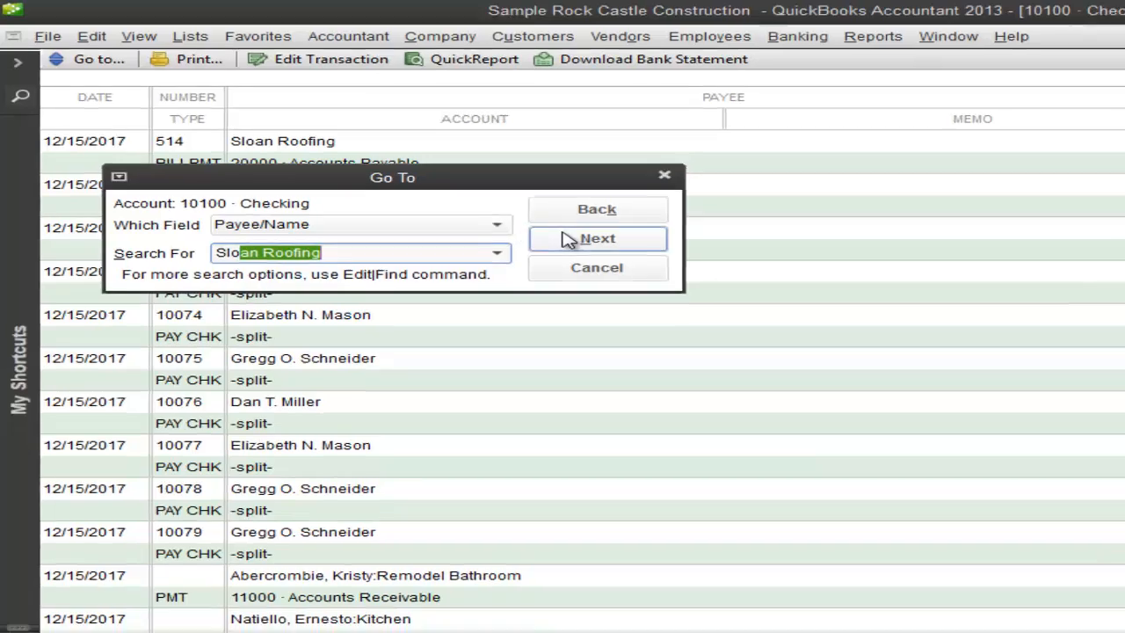
pyautogui.click(596, 238)
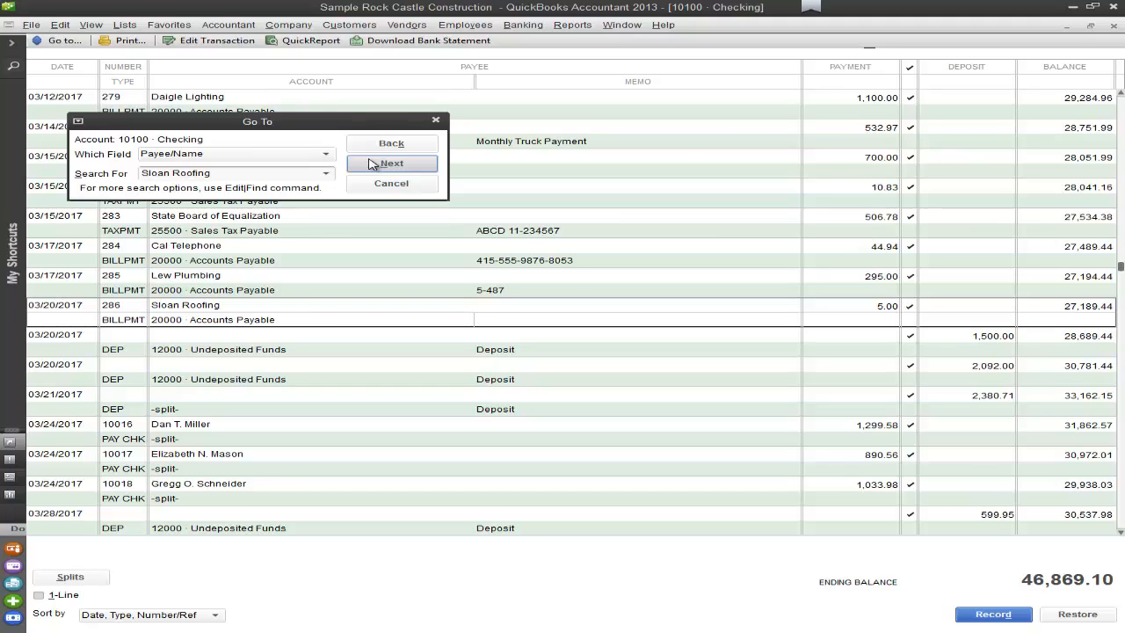
pyautogui.moveTo(432, 119)
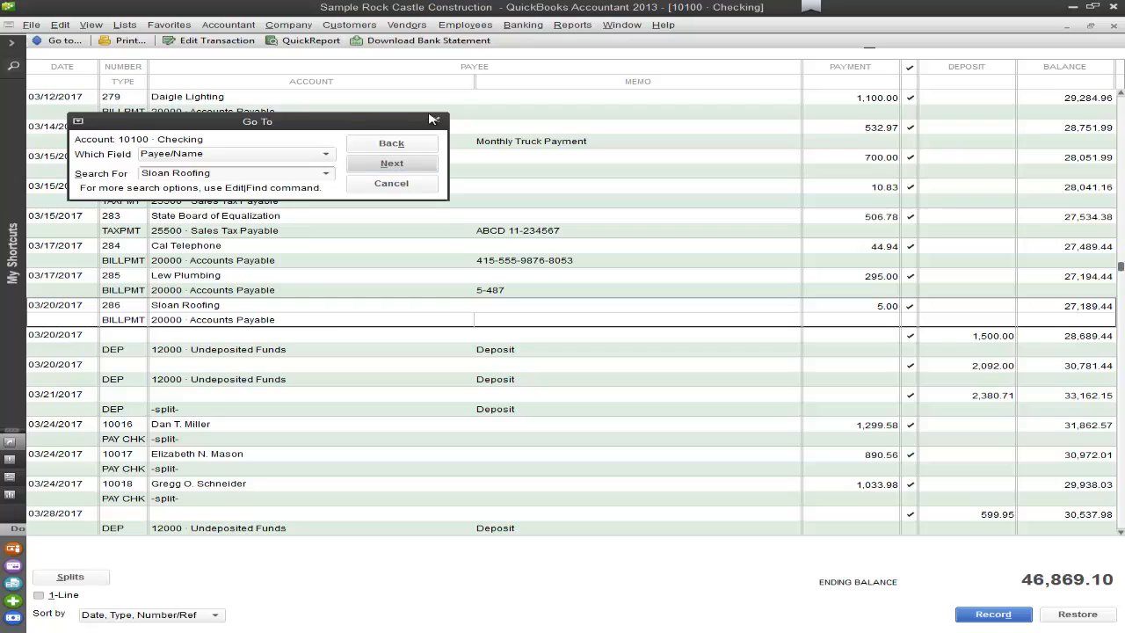
pyautogui.click(391, 183)
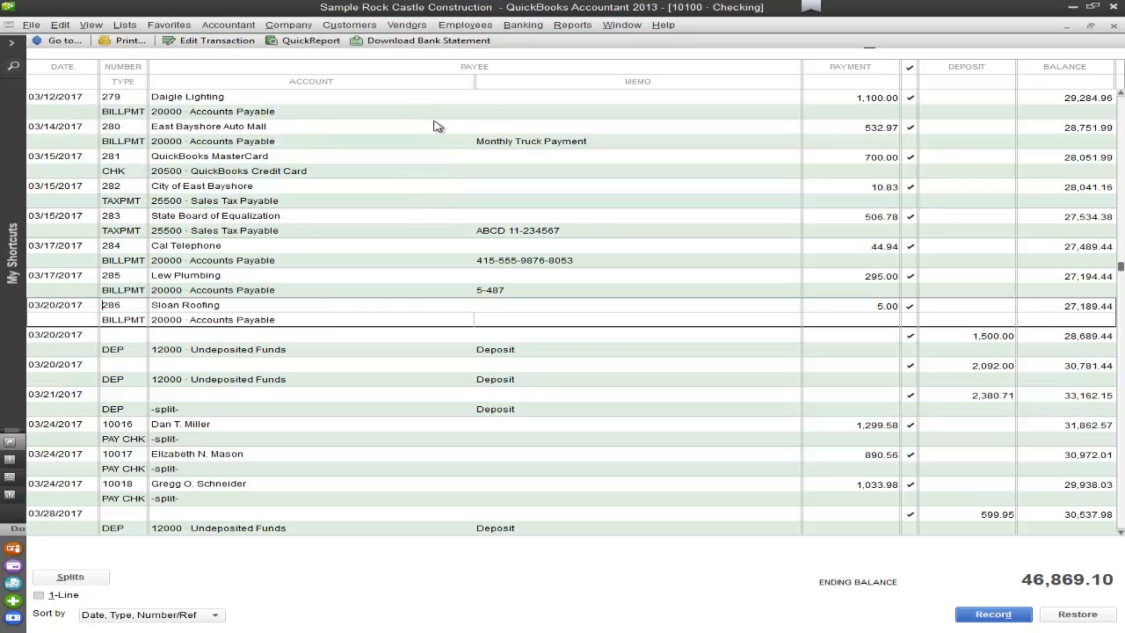
# Open the Find window with Ctrl+F, keeping Invoice as the transaction type
pyautogui.press('ctrl+f')
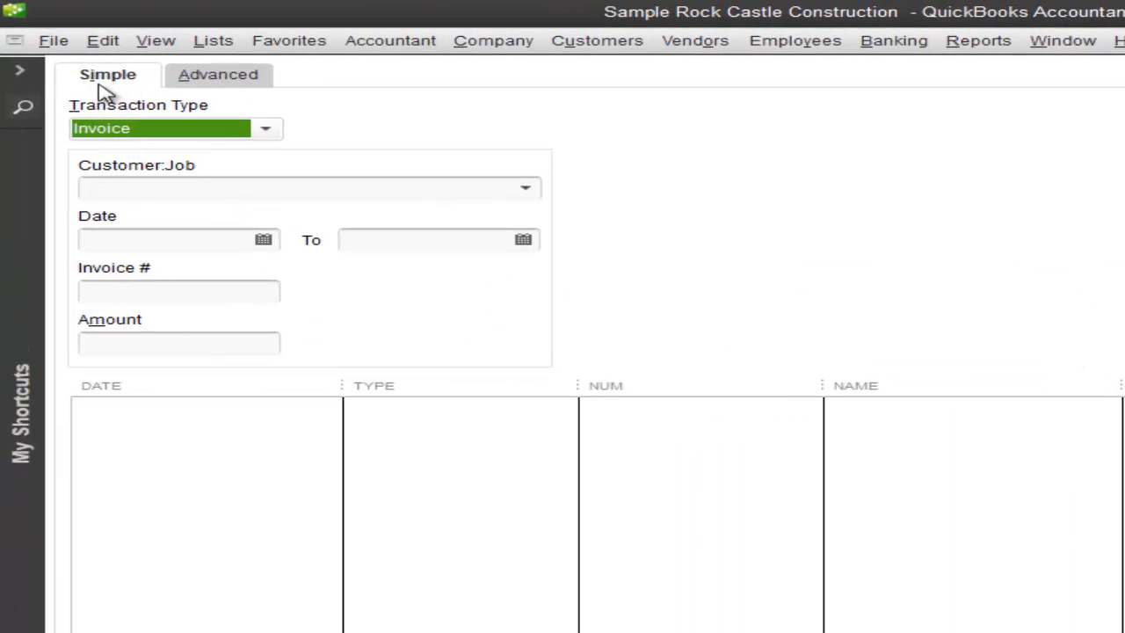
pyautogui.moveTo(251, 98)
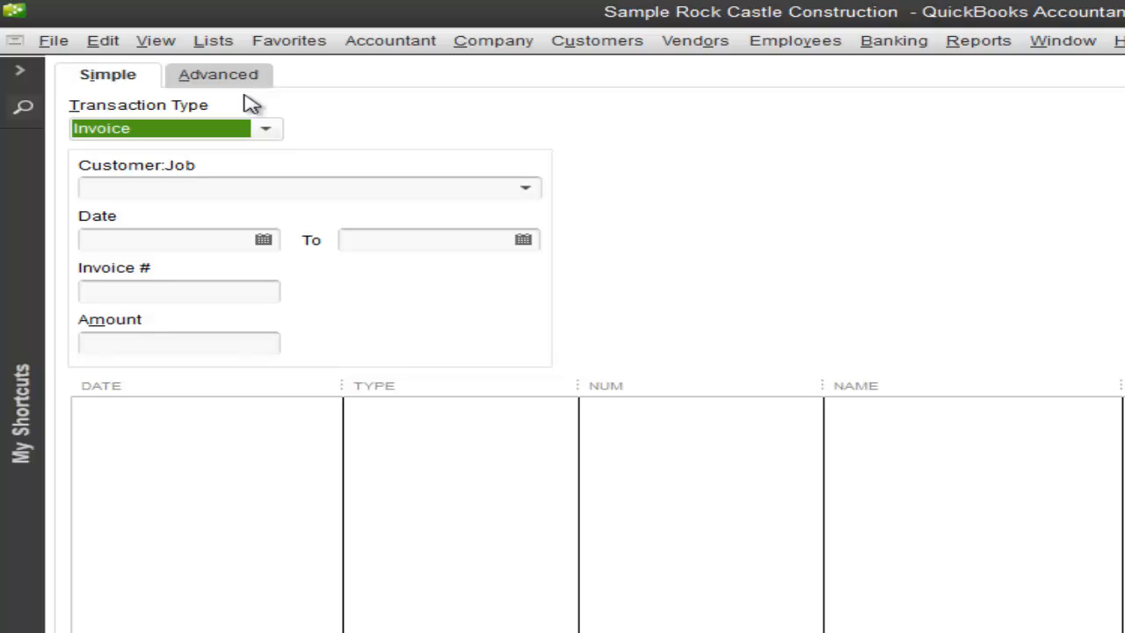
pyautogui.moveTo(198, 96)
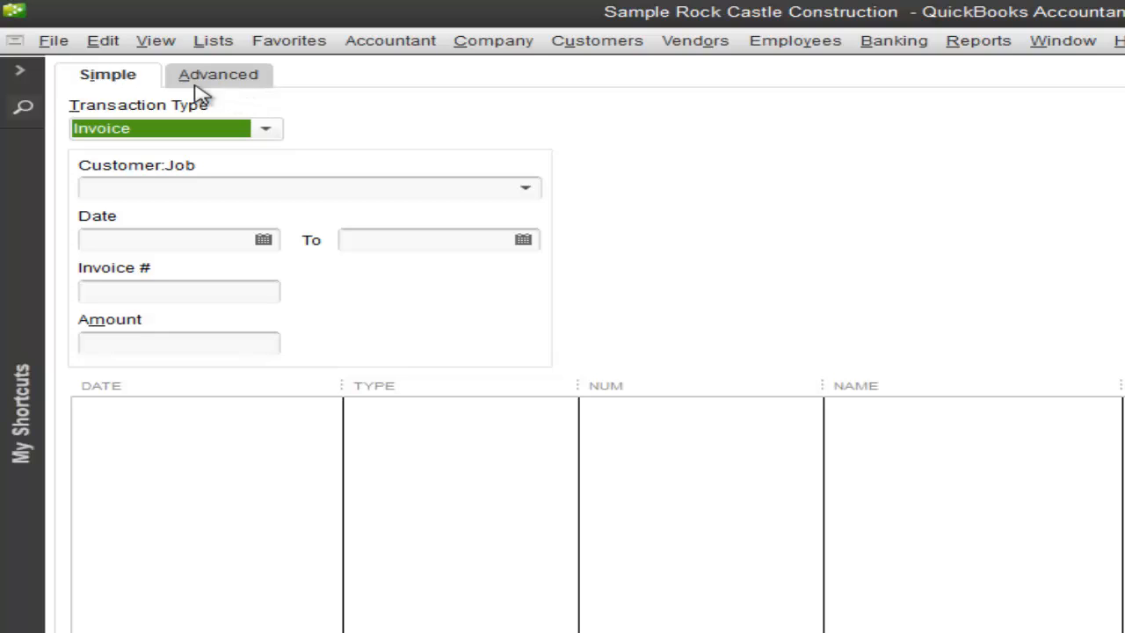
pyautogui.click(265, 128)
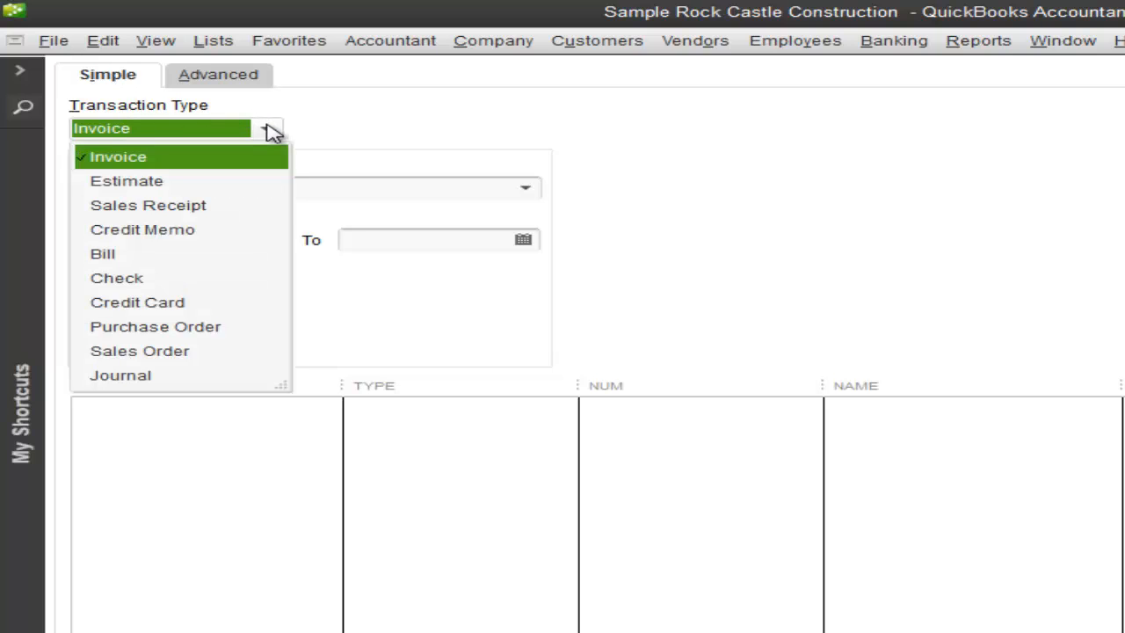
pyautogui.click(118, 156)
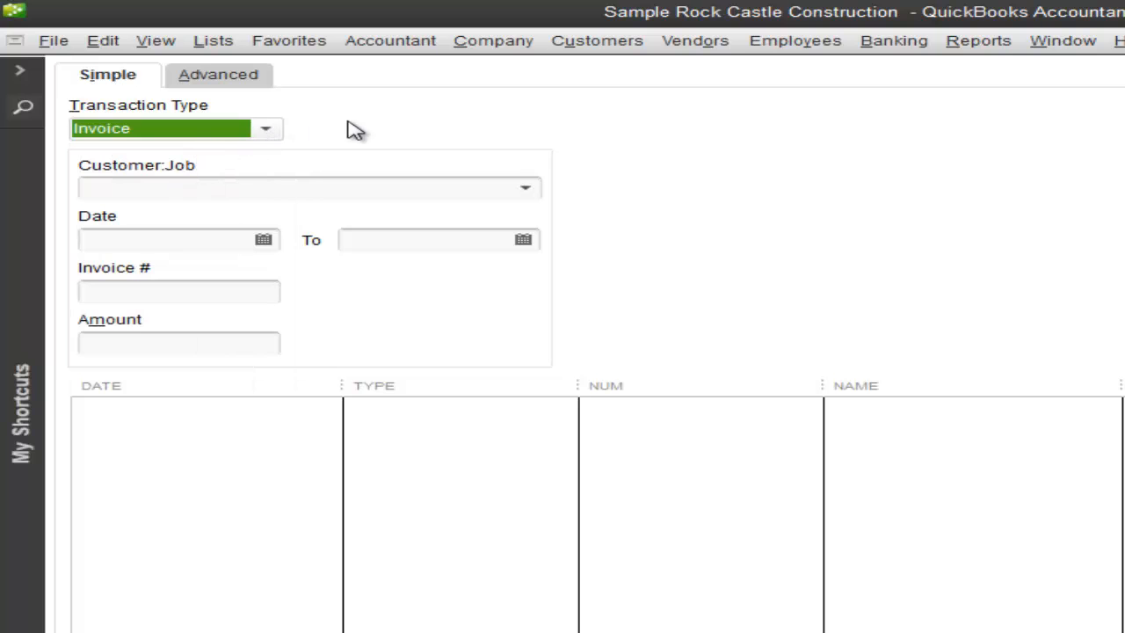
pyautogui.click(525, 188)
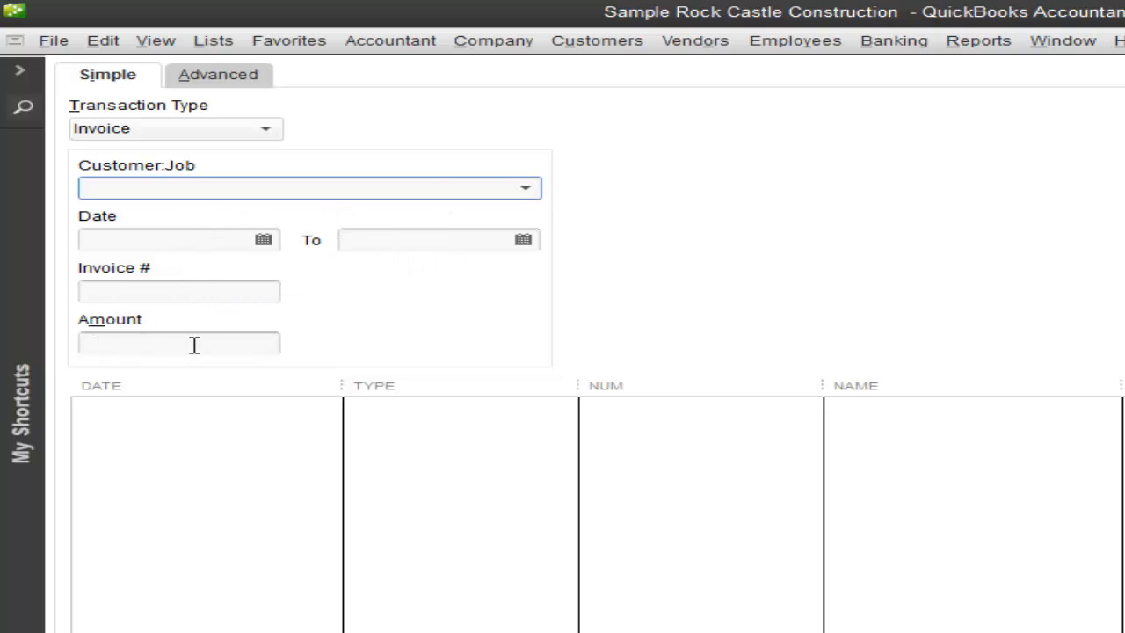
# Search for invoice number 1074 and open the matching Pretell Real Estate invoice
pyautogui.click(178, 291)
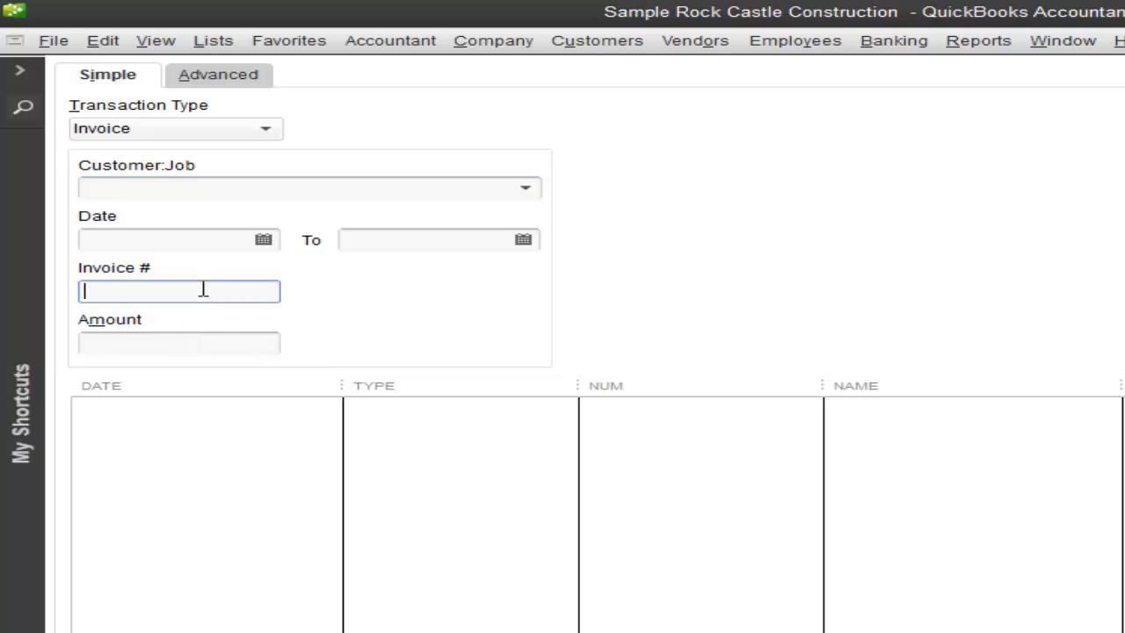
pyautogui.write('107')
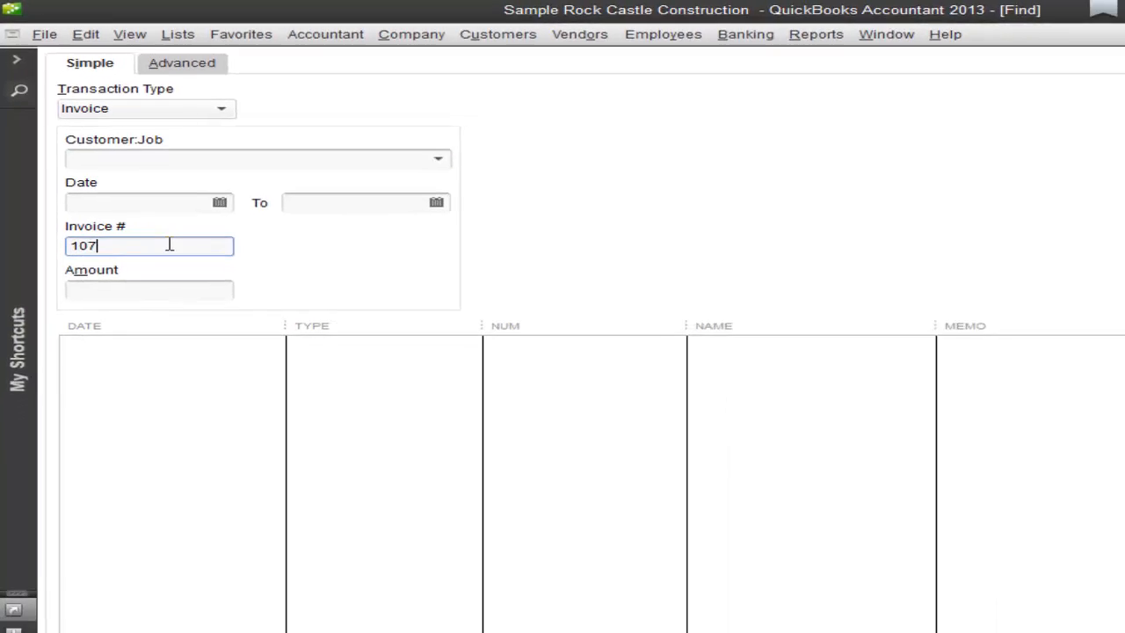
pyautogui.click(1060, 73)
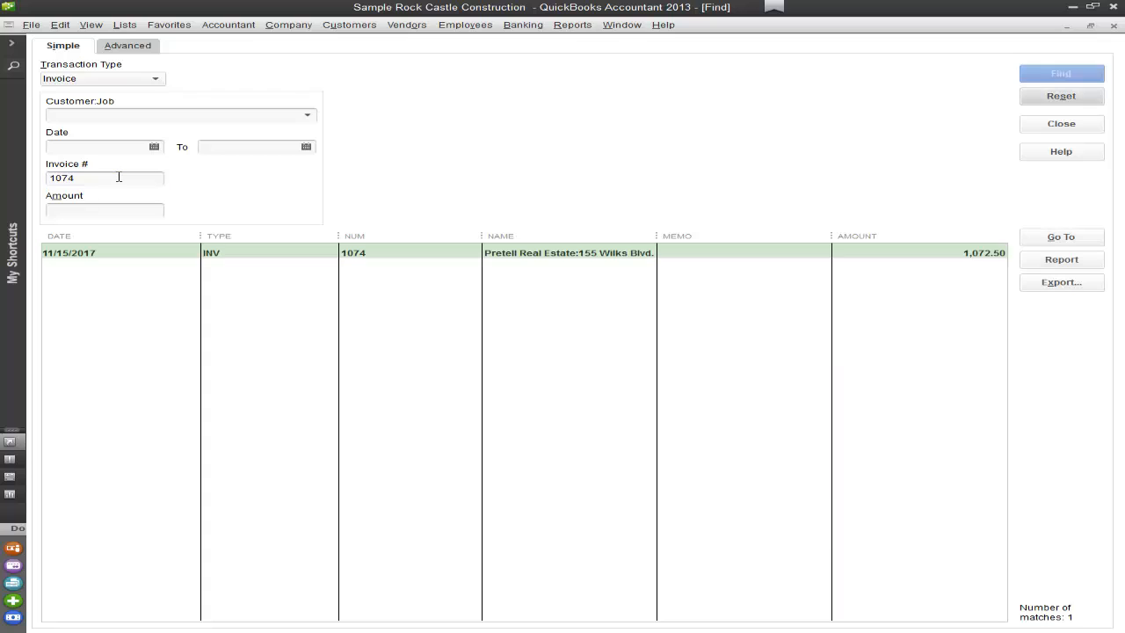
pyautogui.moveTo(409, 243)
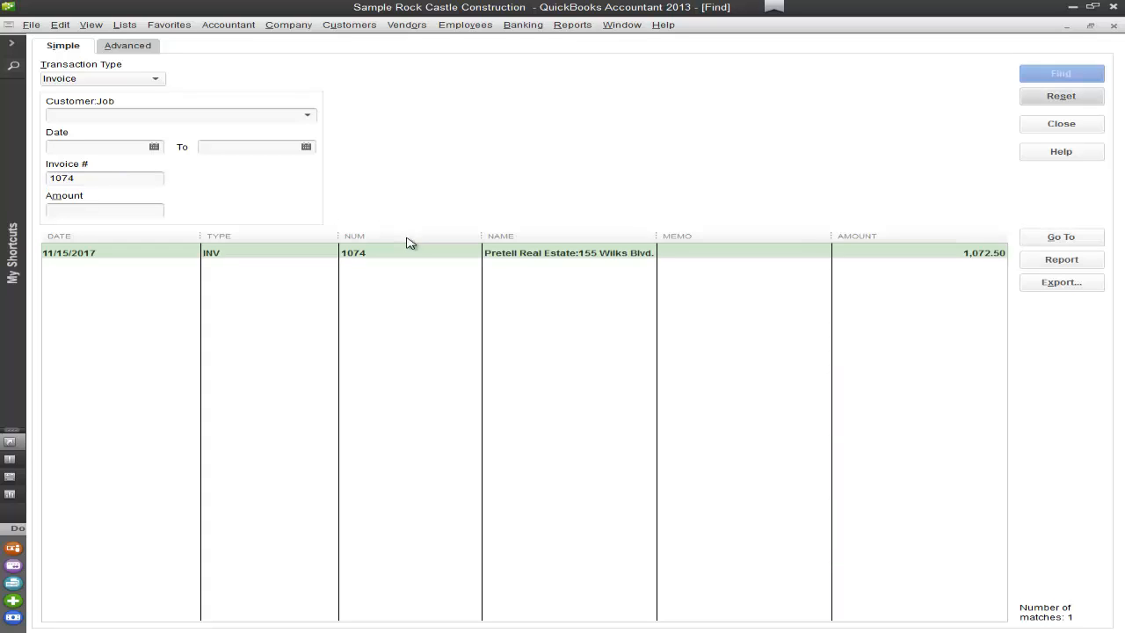
pyautogui.click(396, 252)
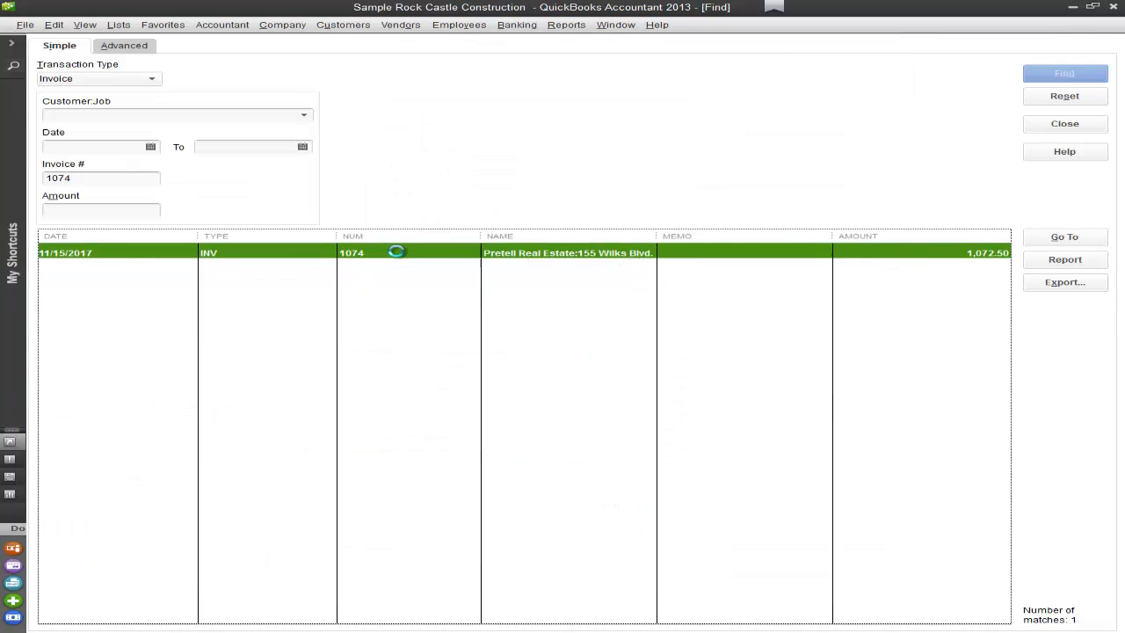
pyautogui.doubleClick(567, 252)
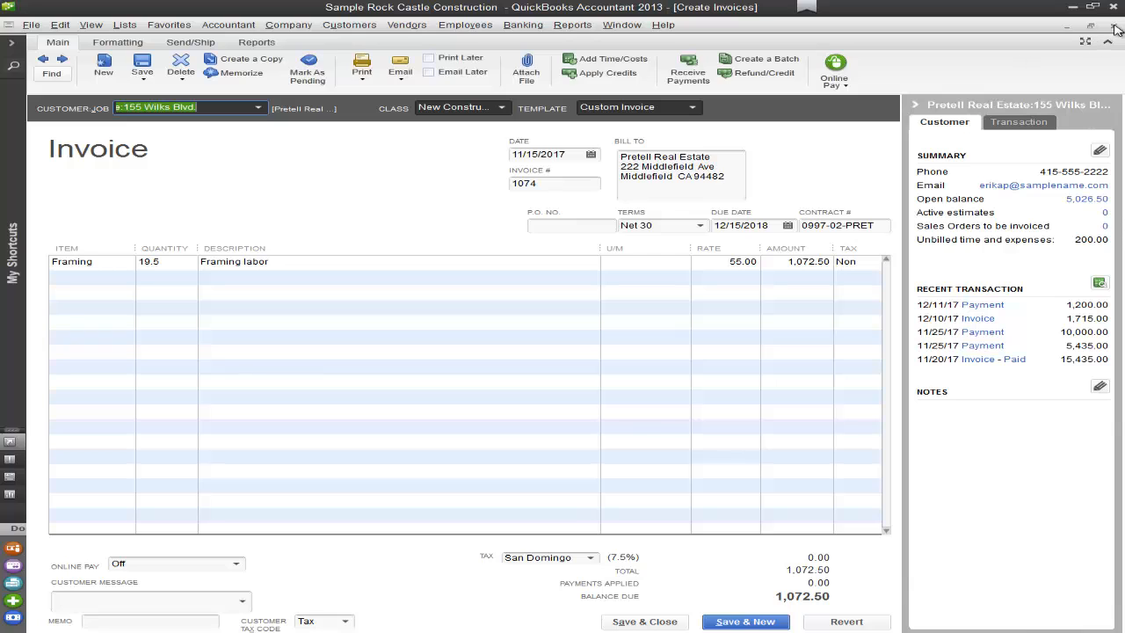
# Switch the Find window to the Advanced tab and scroll the Filter list to the top
pyautogui.click(51, 72)
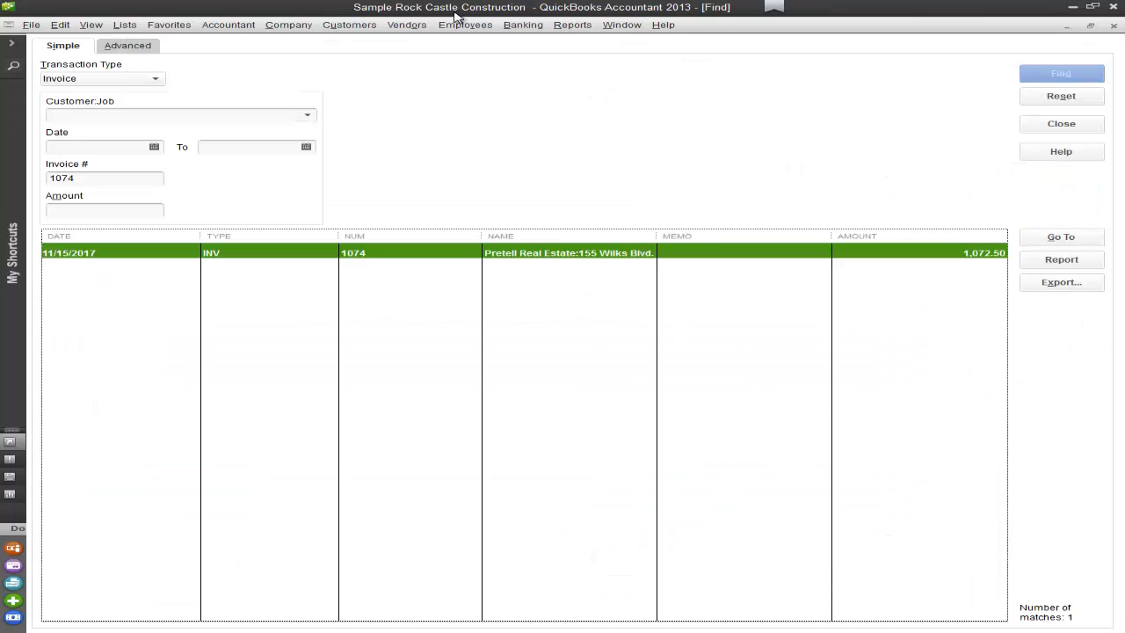
pyautogui.click(128, 45)
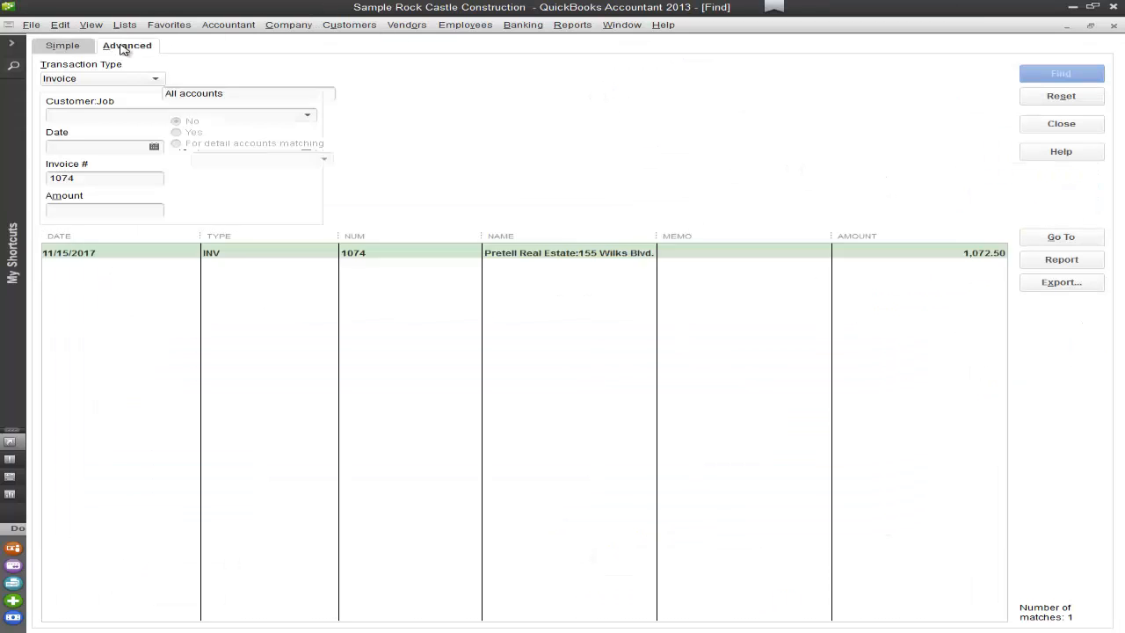
pyautogui.click(127, 45)
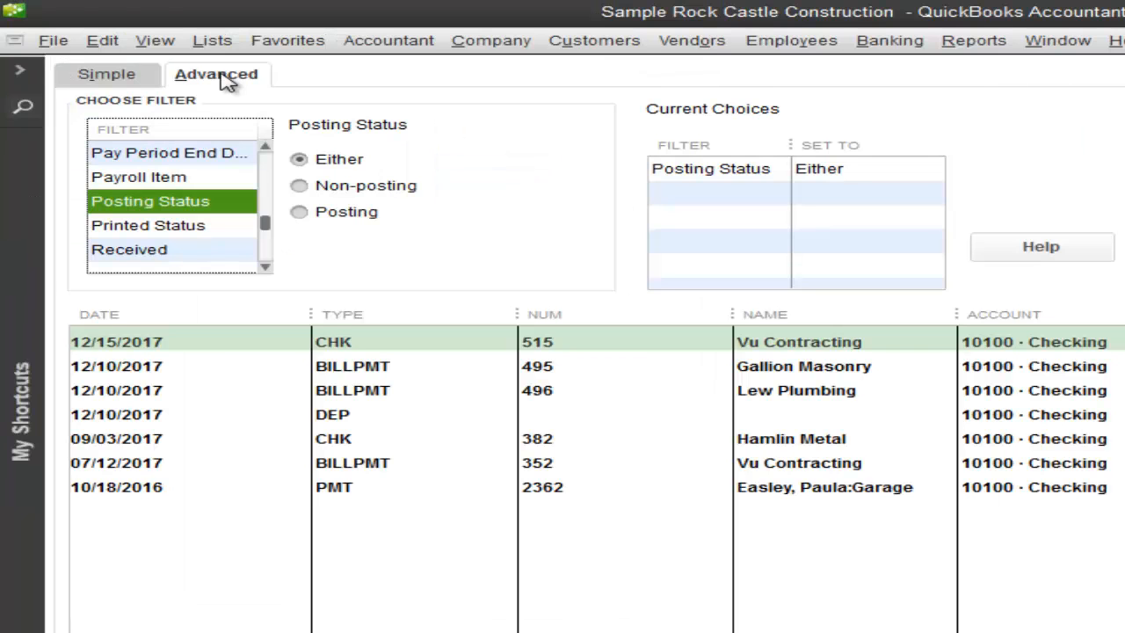
pyautogui.scroll(3)
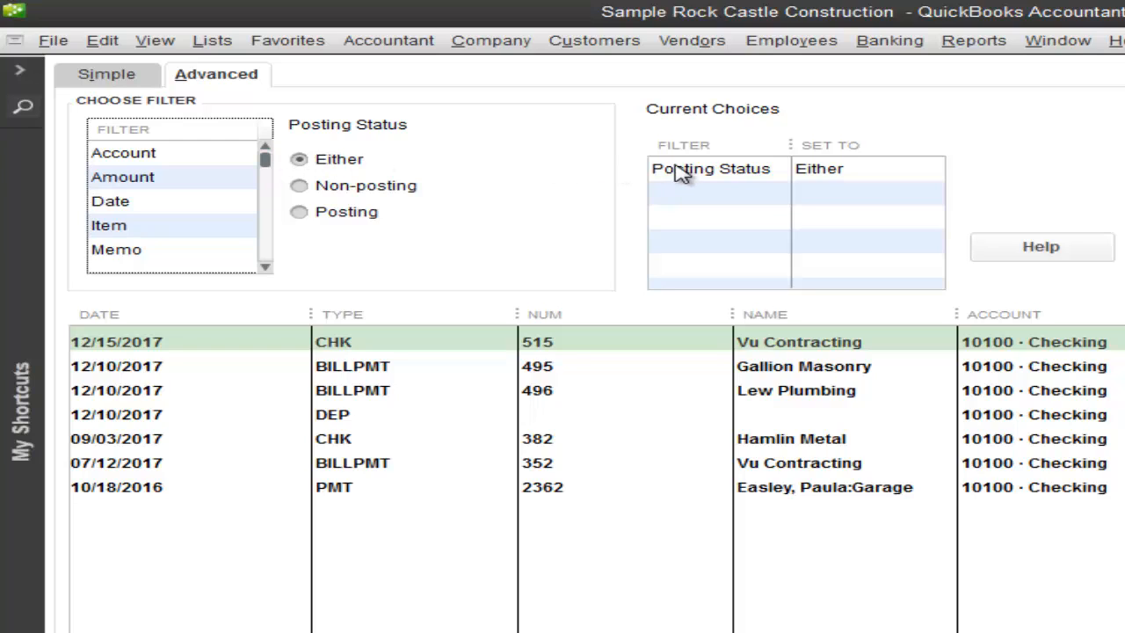
# Remove the Posting Status filter and add an Account filter of 10100 · Checking
pyautogui.click(299, 210)
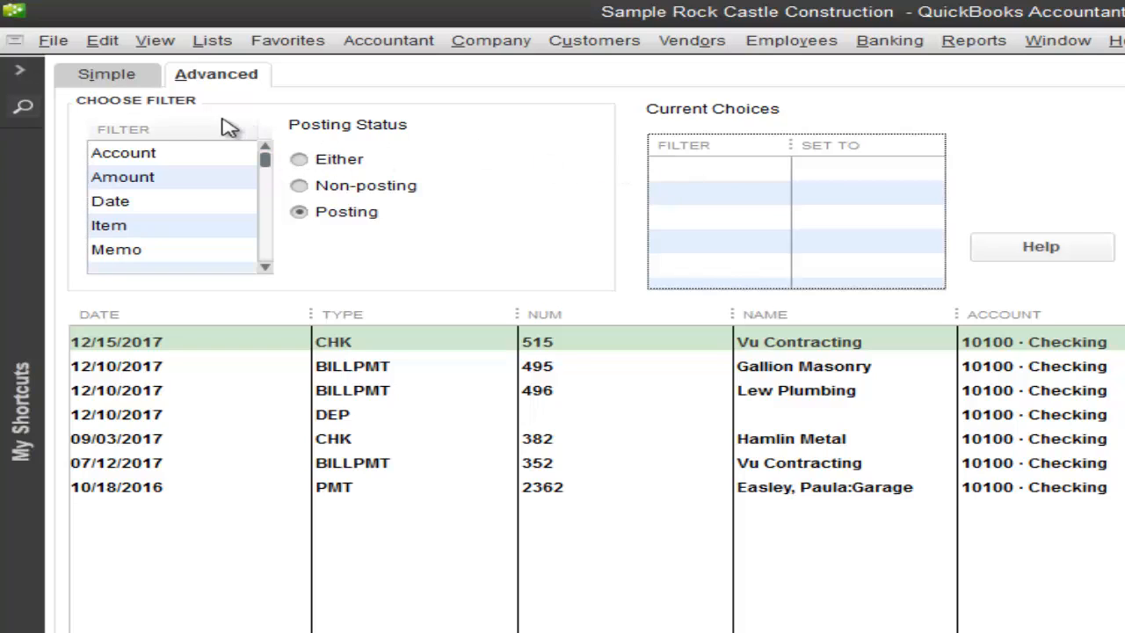
pyautogui.click(123, 152)
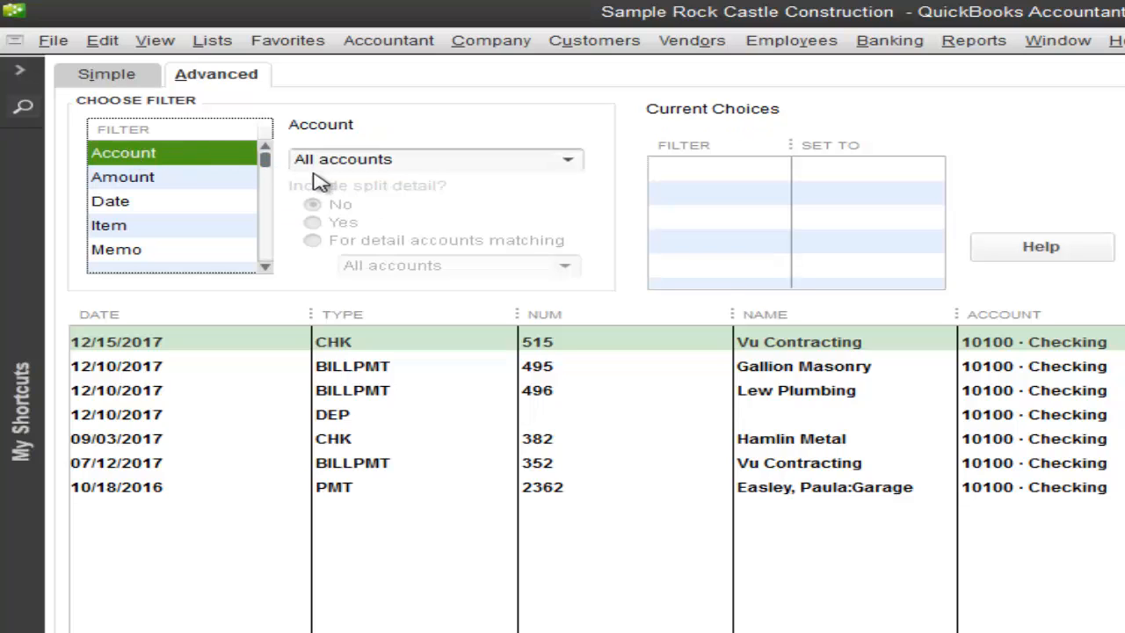
pyautogui.click(567, 159)
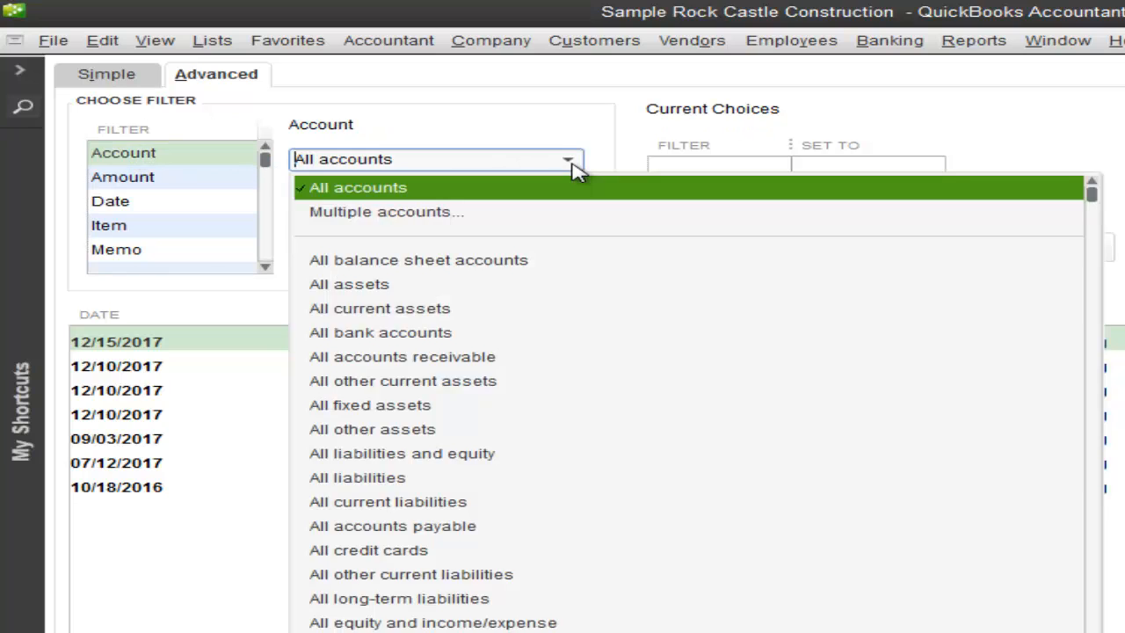
pyautogui.scroll(-3)
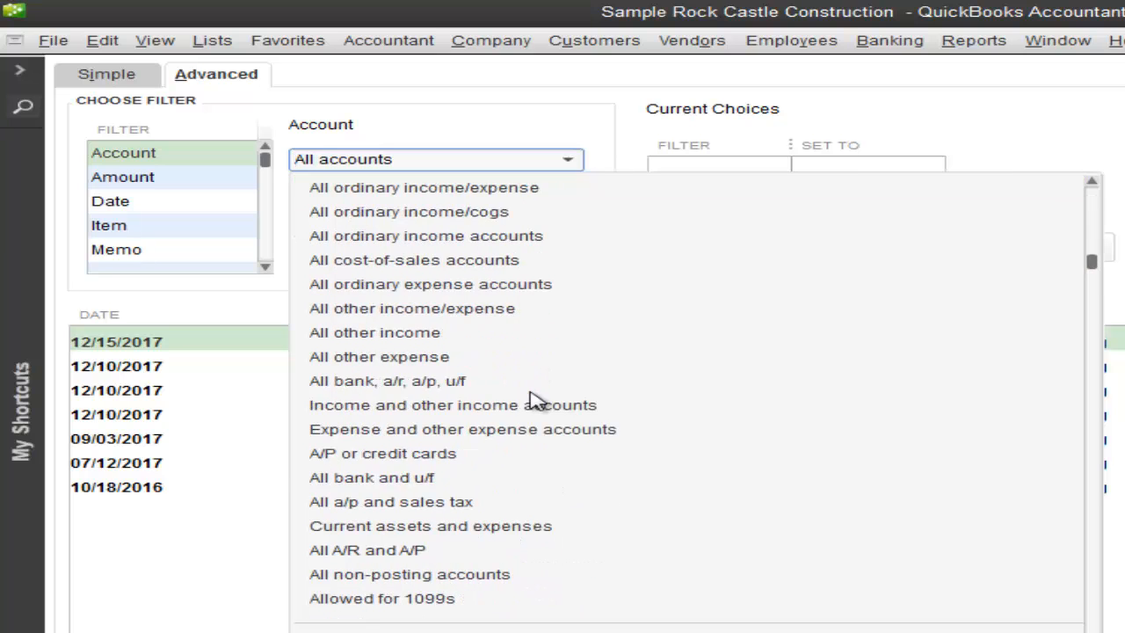
pyautogui.scroll(-3)
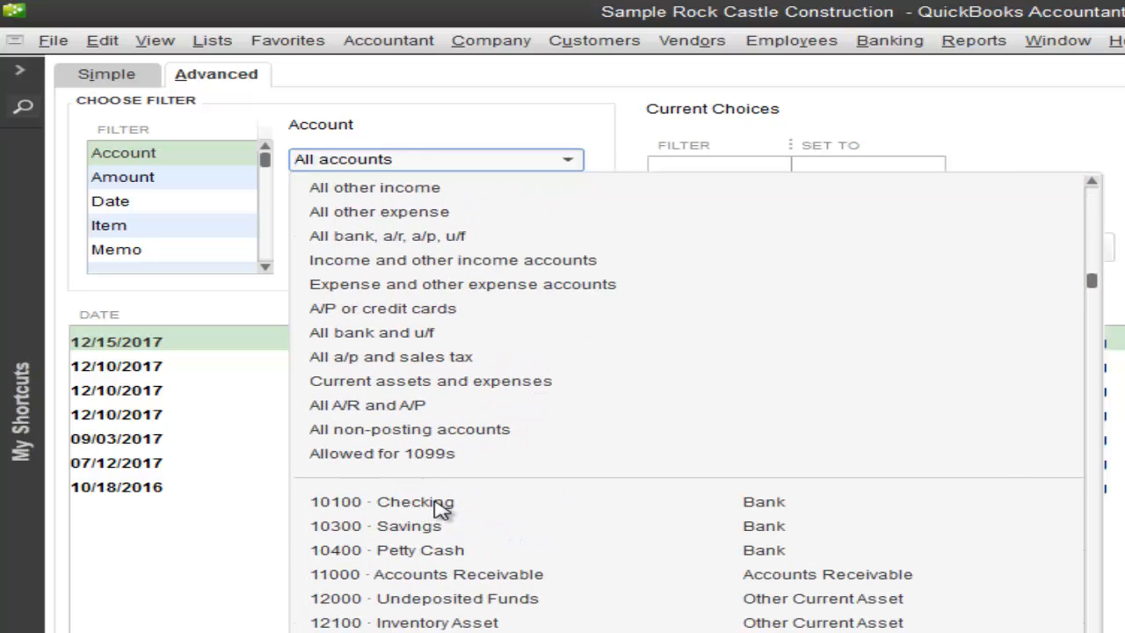
pyautogui.click(415, 501)
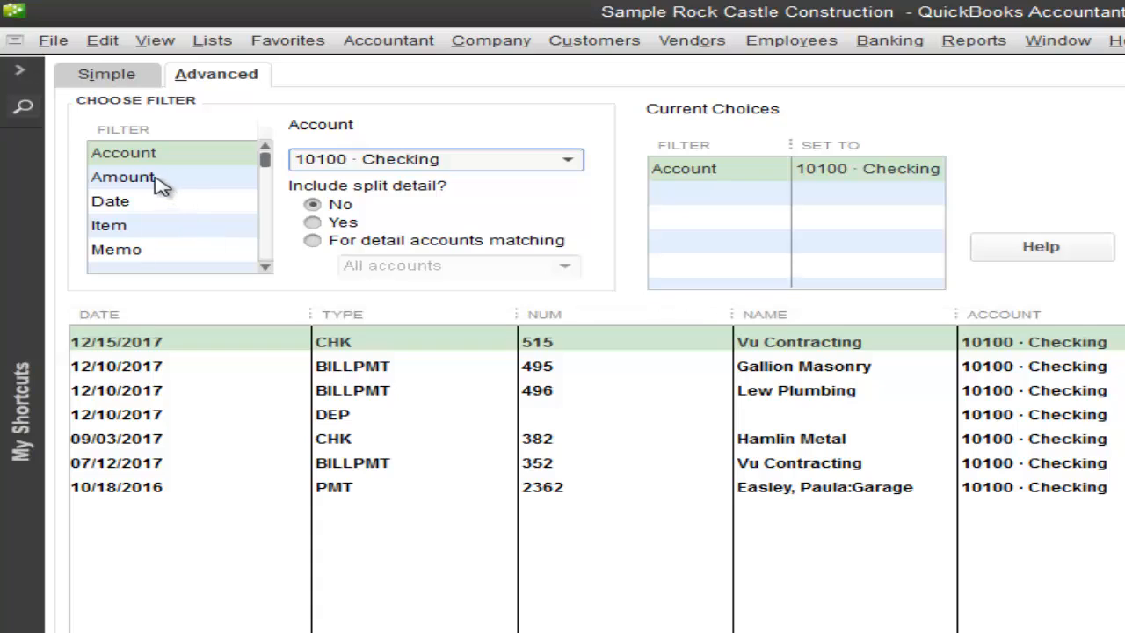
# Add an Amount filter of 1000, trying <= and >= before settling on =
pyautogui.click(123, 176)
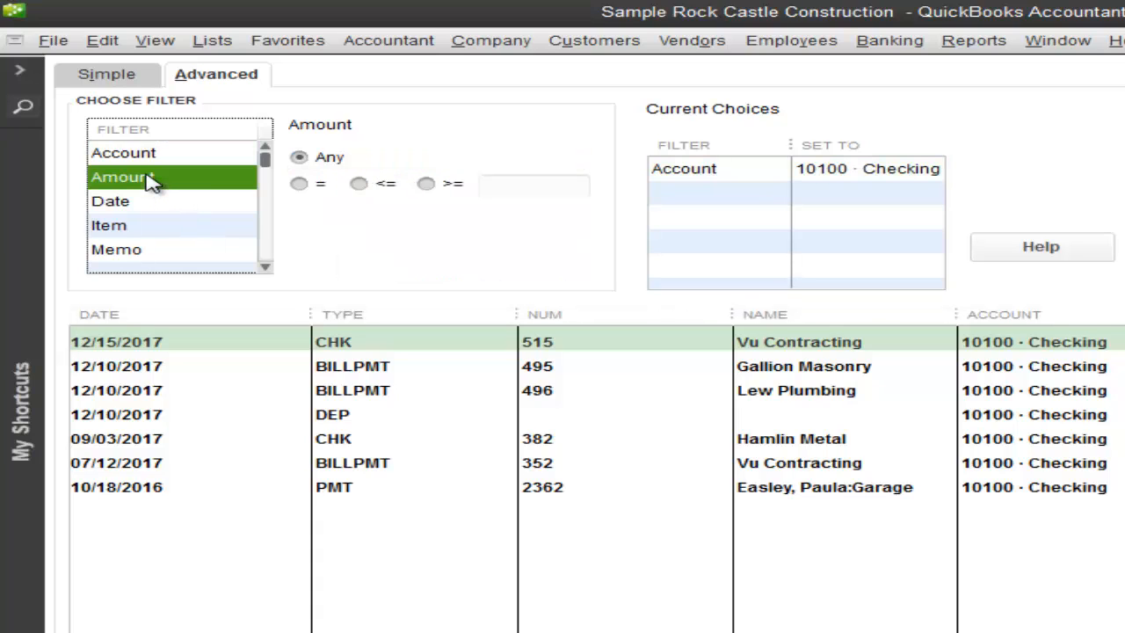
pyautogui.moveTo(309, 208)
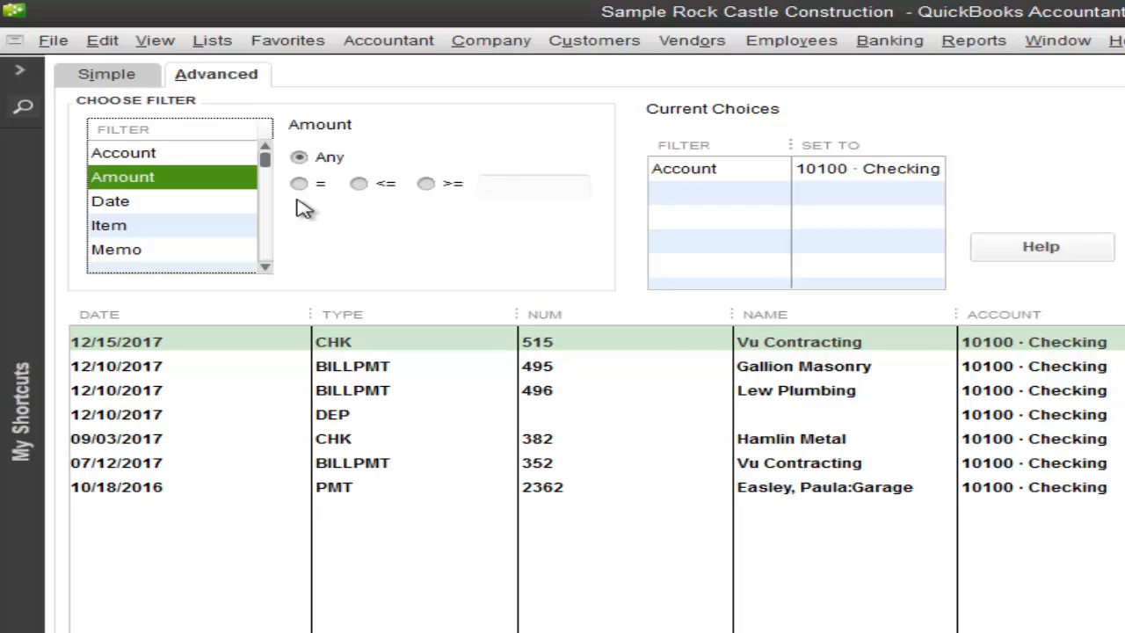
pyautogui.moveTo(366, 208)
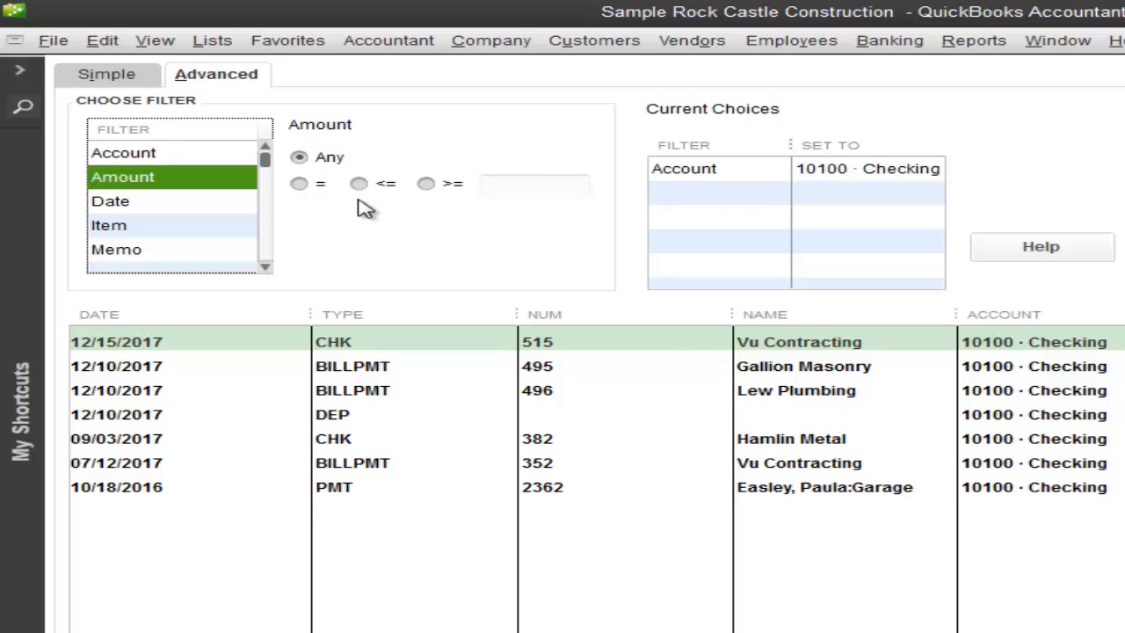
pyautogui.moveTo(435, 211)
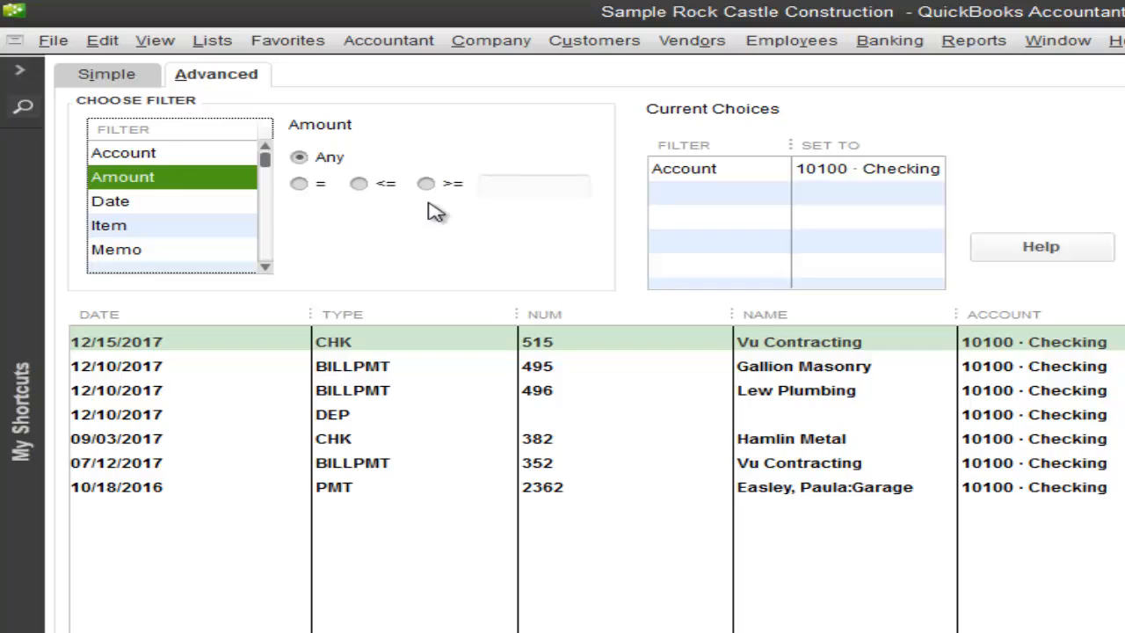
pyautogui.click(359, 183)
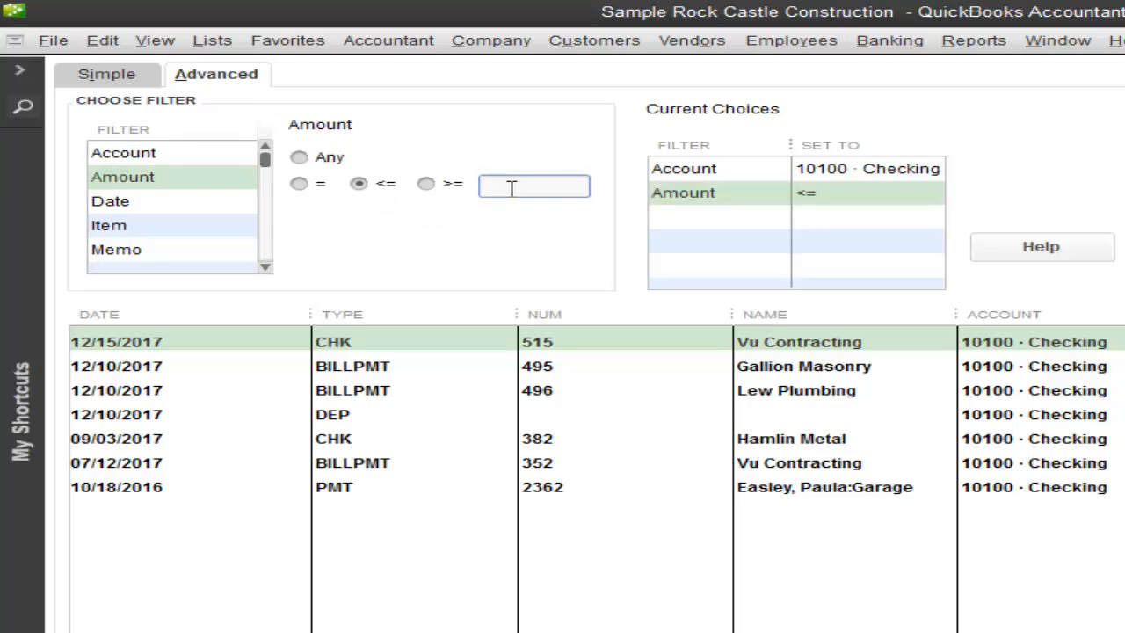
pyautogui.write('1000')
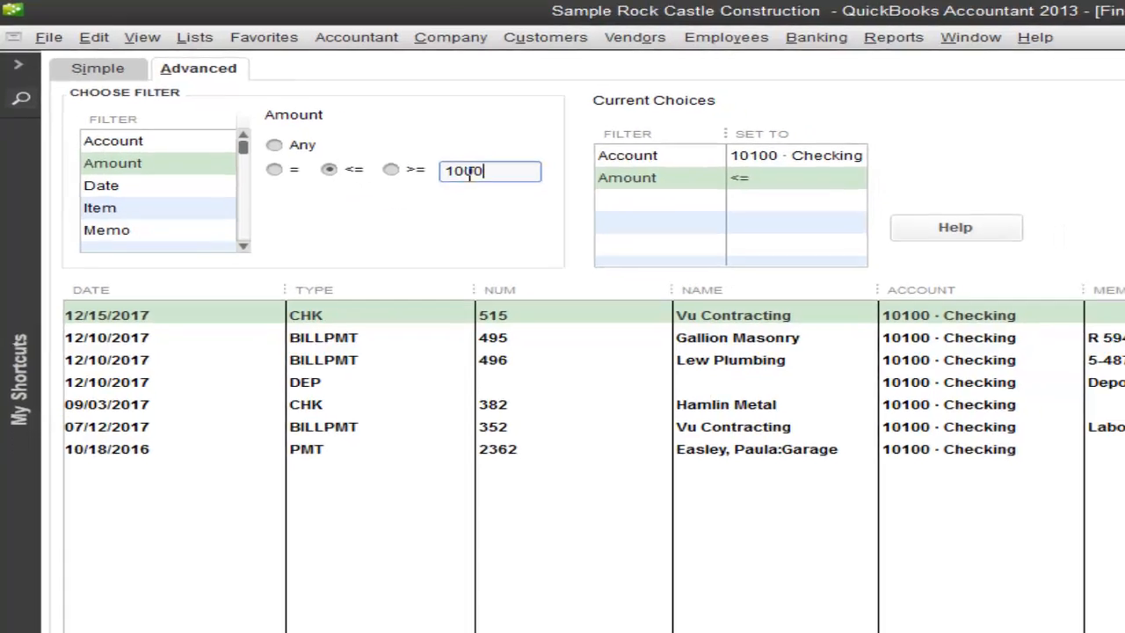
pyautogui.click(1060, 73)
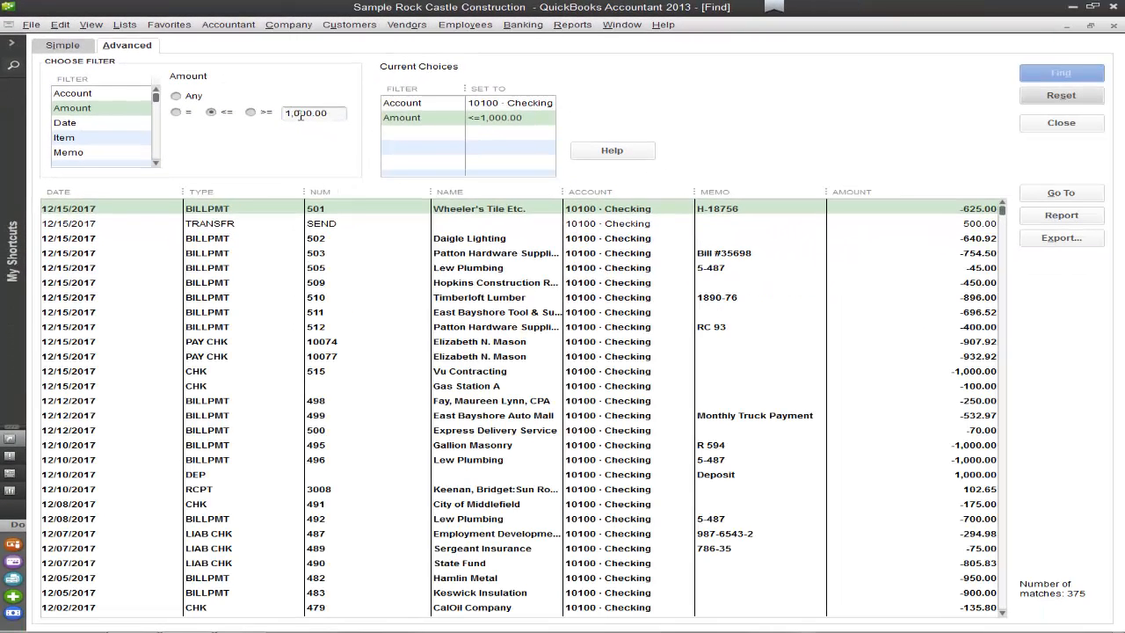
pyautogui.moveTo(250, 113)
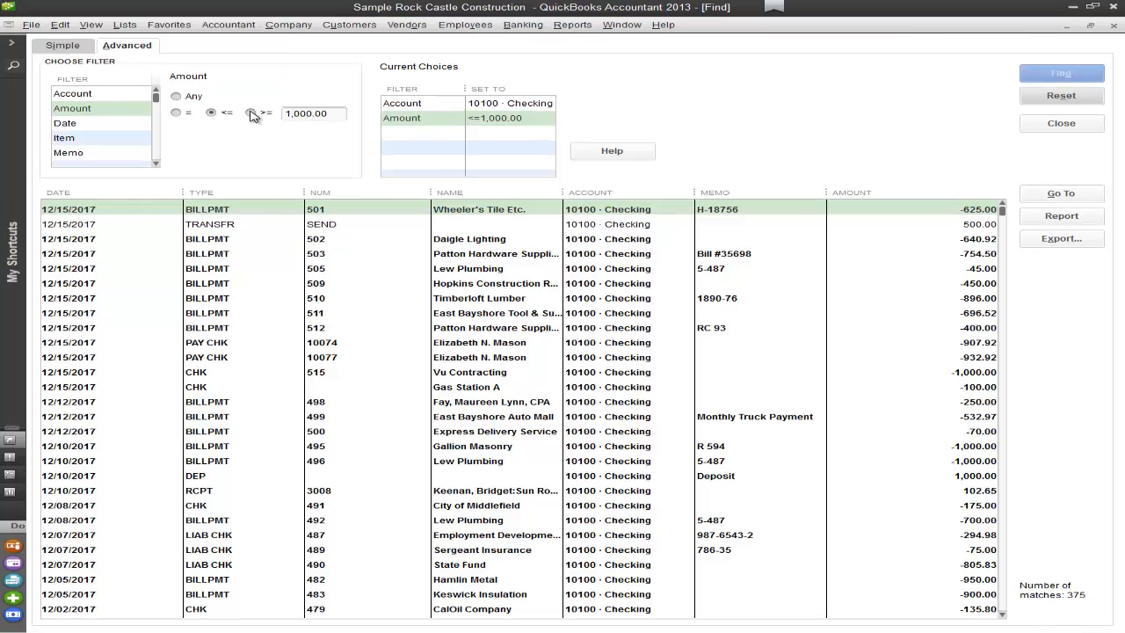
pyautogui.click(1061, 74)
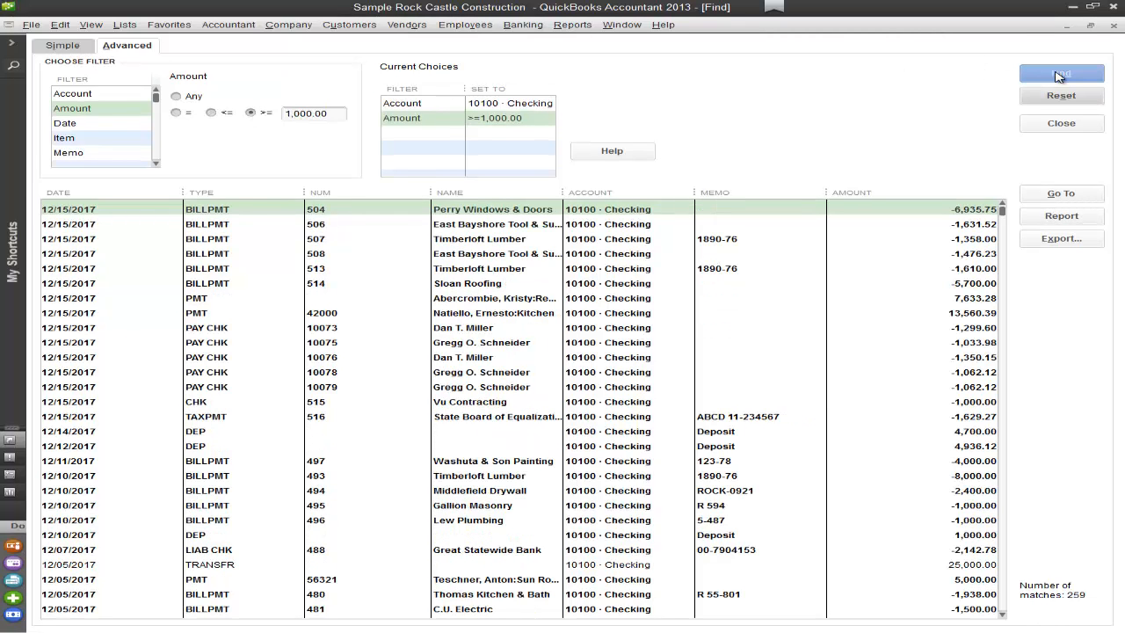
pyautogui.click(1061, 73)
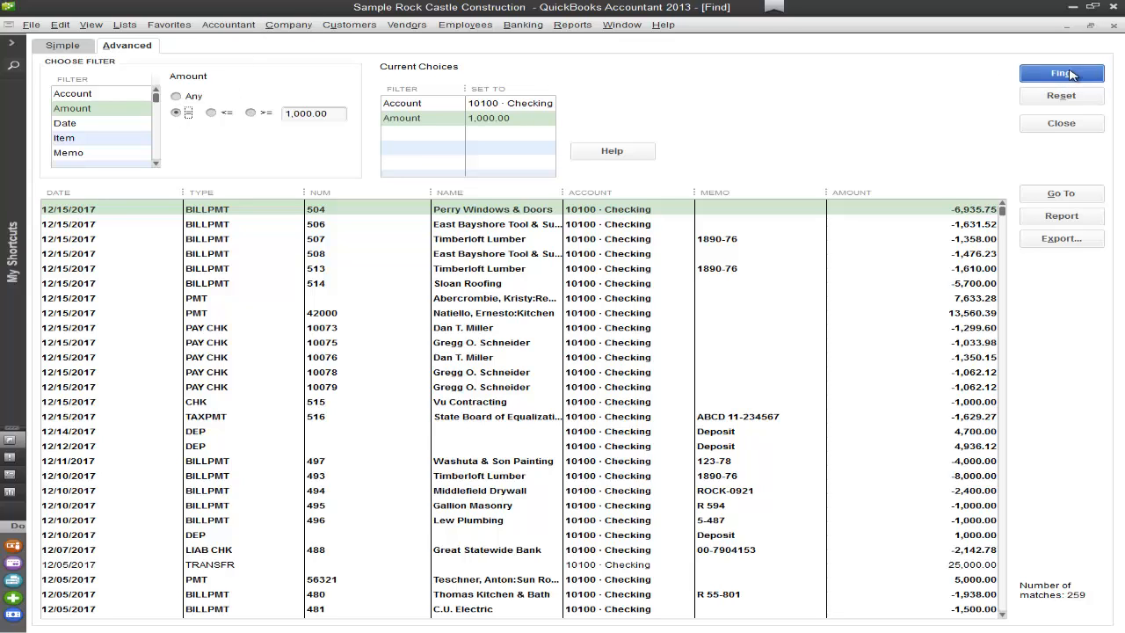
pyautogui.click(1061, 73)
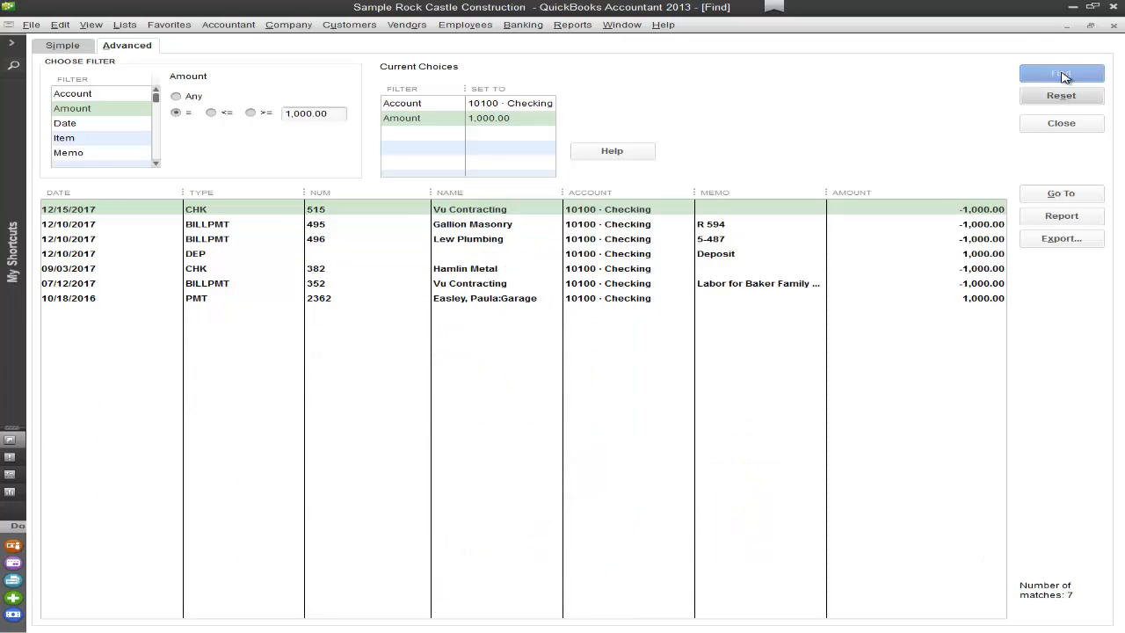
pyautogui.moveTo(997, 72)
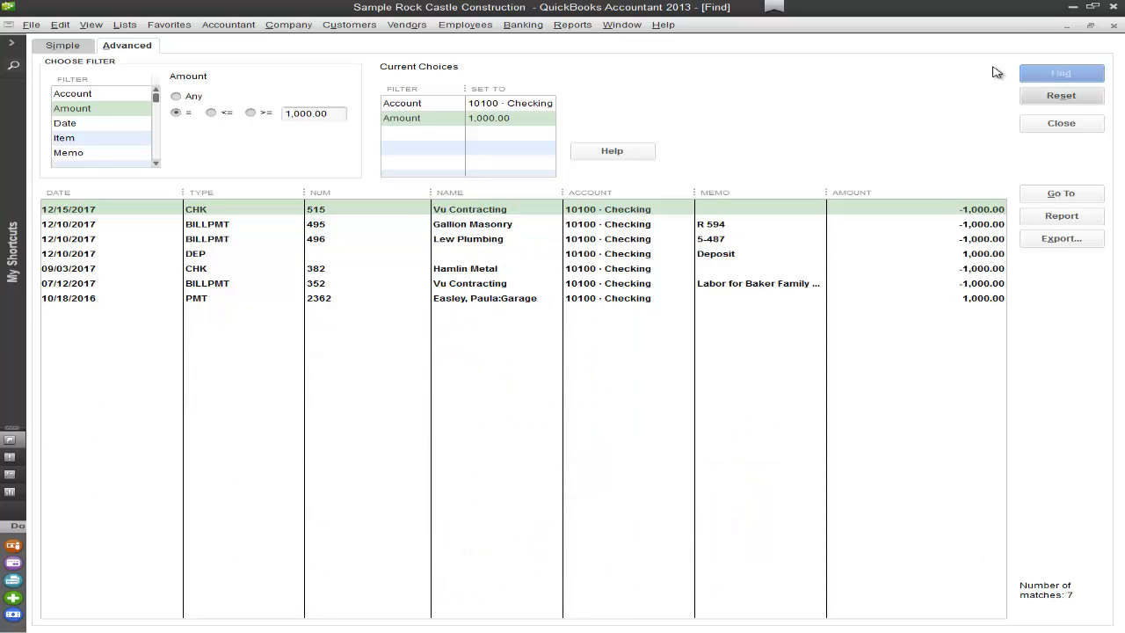
pyautogui.moveTo(920, 91)
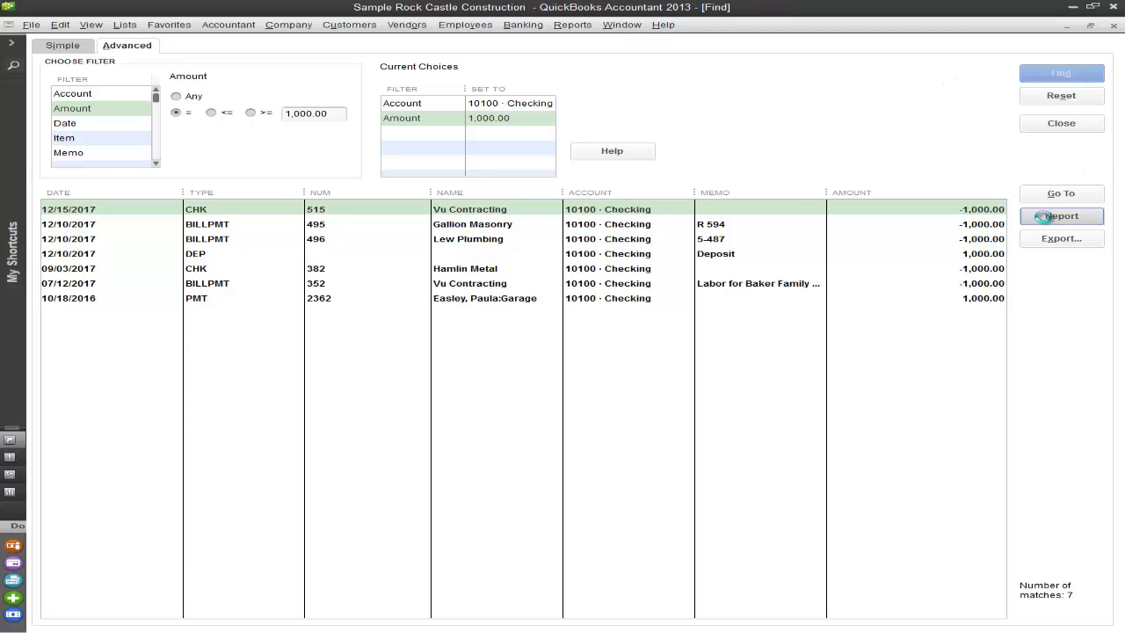
# Generate a Find Report of the 7 Checking transactions of 1,000.00
pyautogui.click(1061, 215)
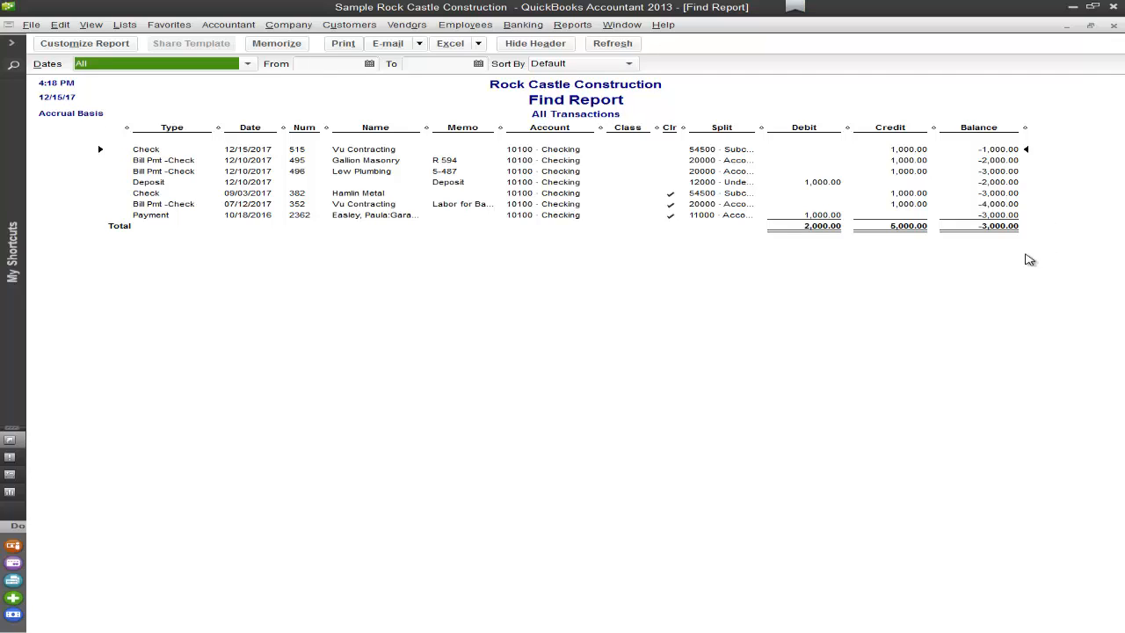
pyautogui.moveTo(312, 67)
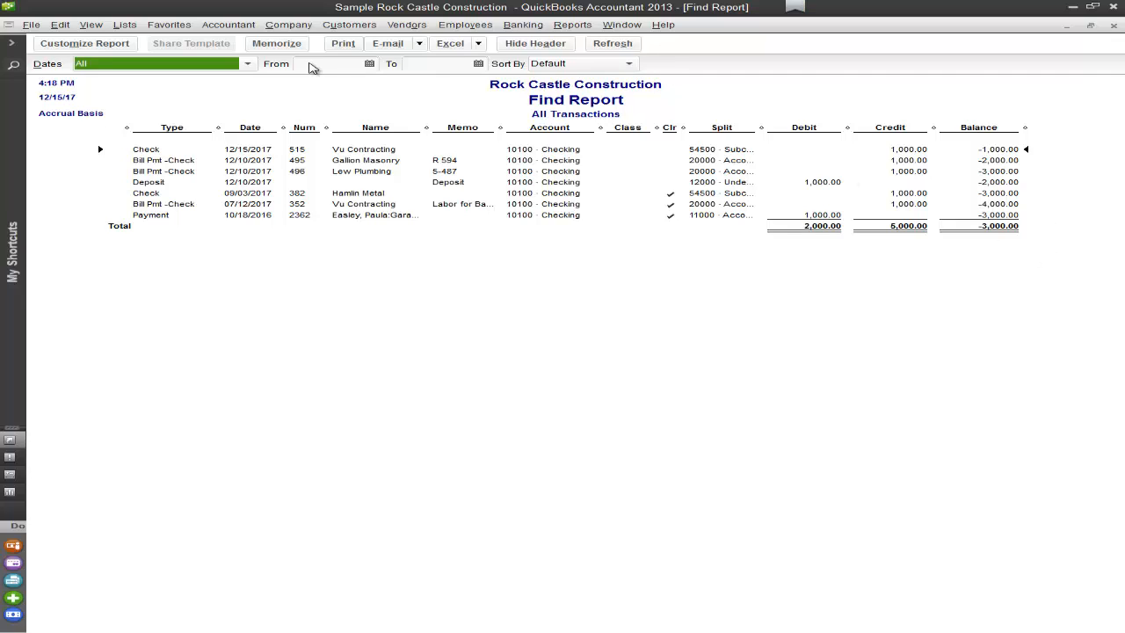
pyautogui.moveTo(366, 62)
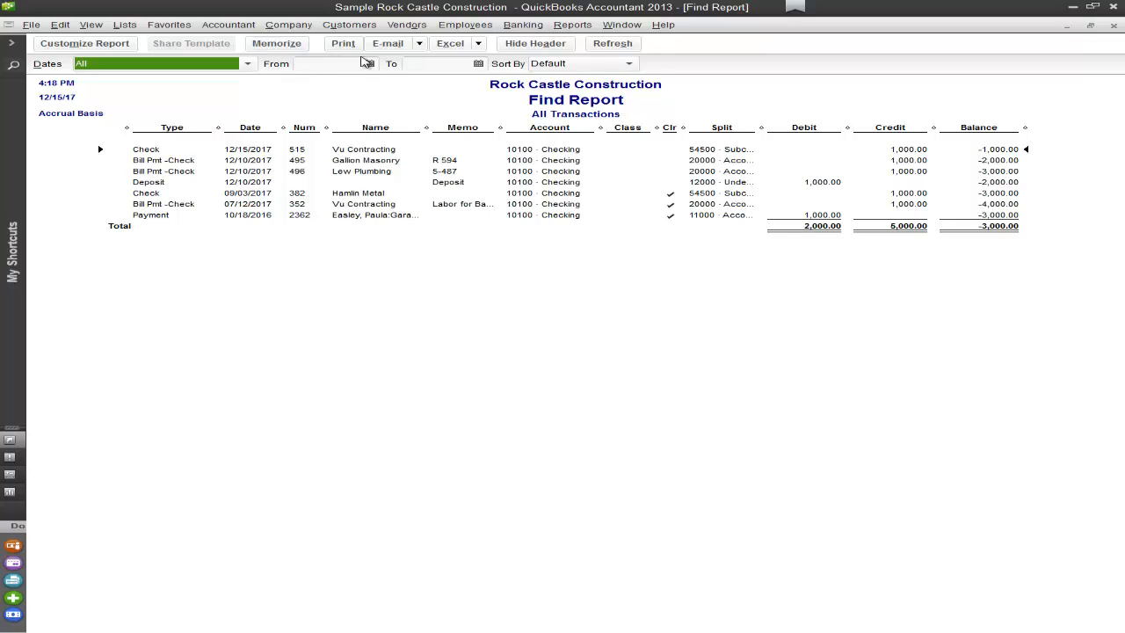
pyautogui.moveTo(450, 58)
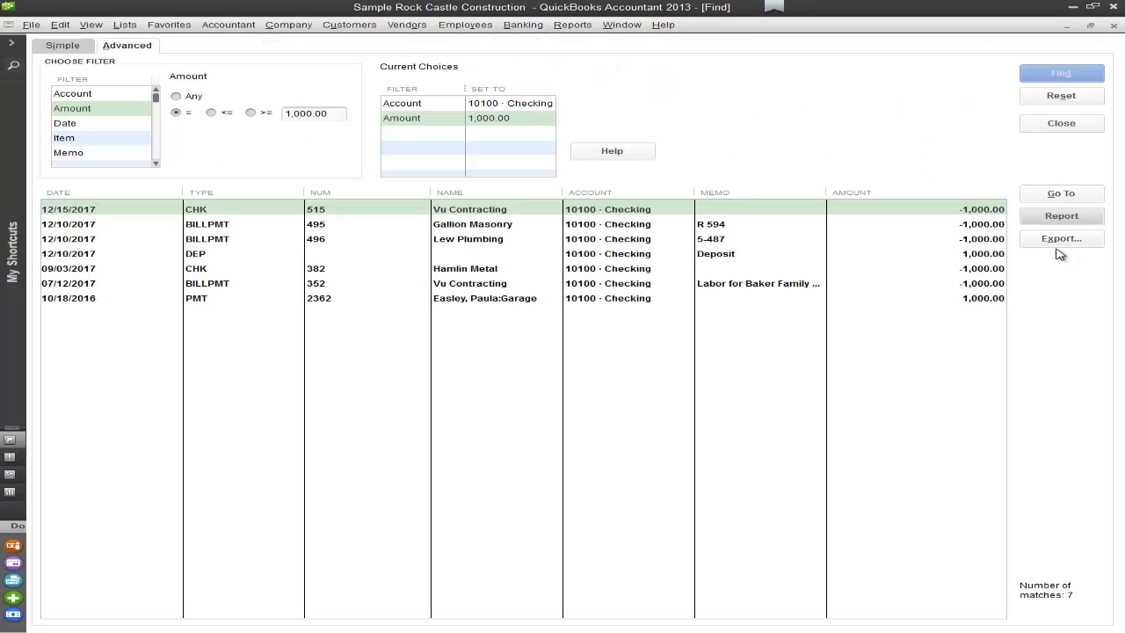
pyautogui.moveTo(1061, 238)
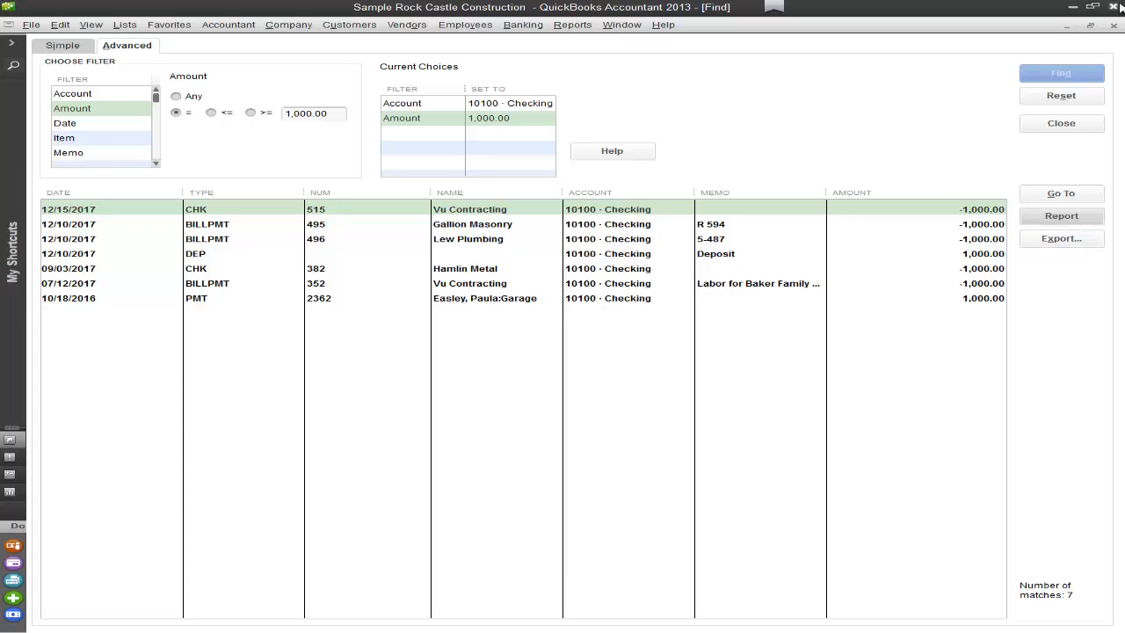
# Close the Find window to return to the Home page
pyautogui.click(1060, 123)
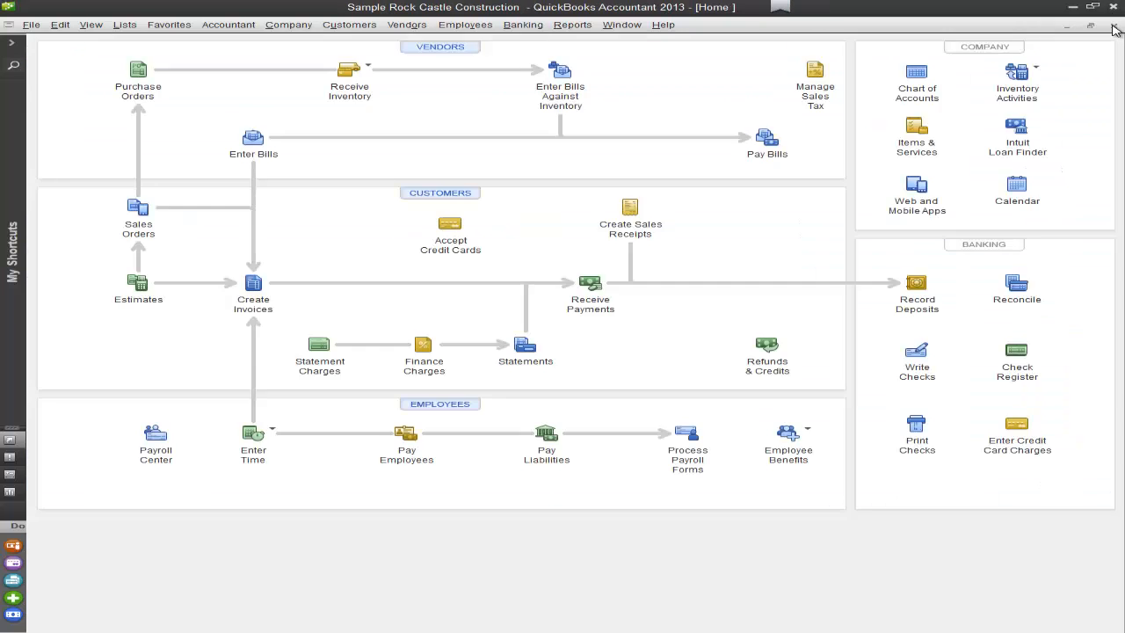